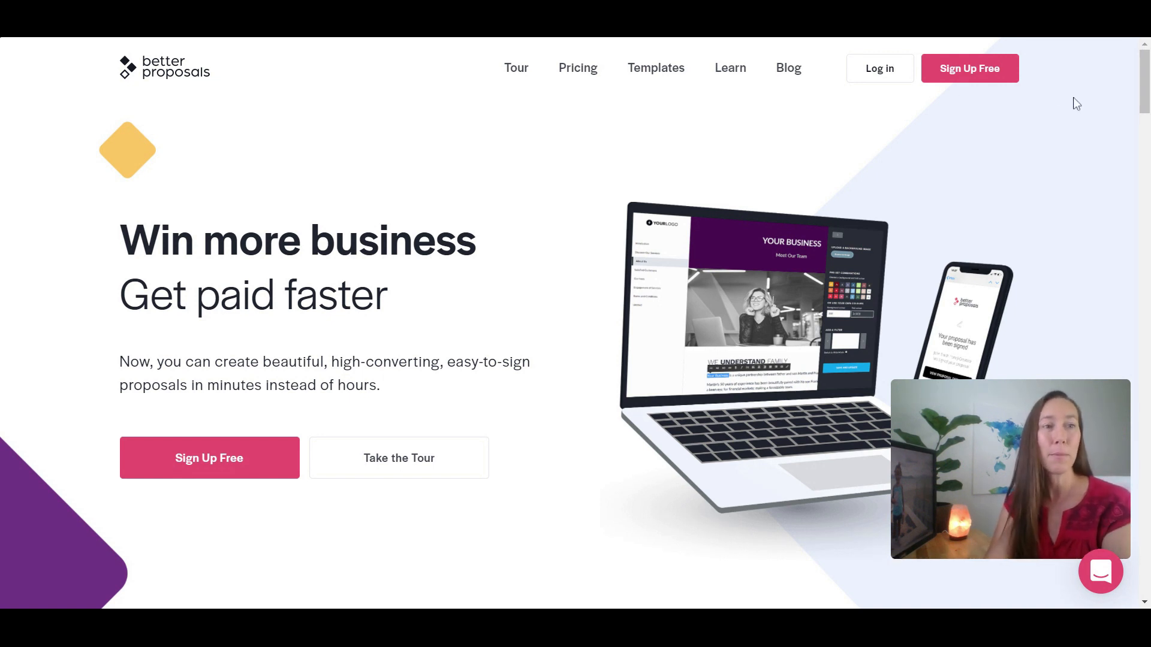
# Step: Sign up for a free Better Proposals account and work through the setup guide to the dashboard
pyautogui.scroll(-3)
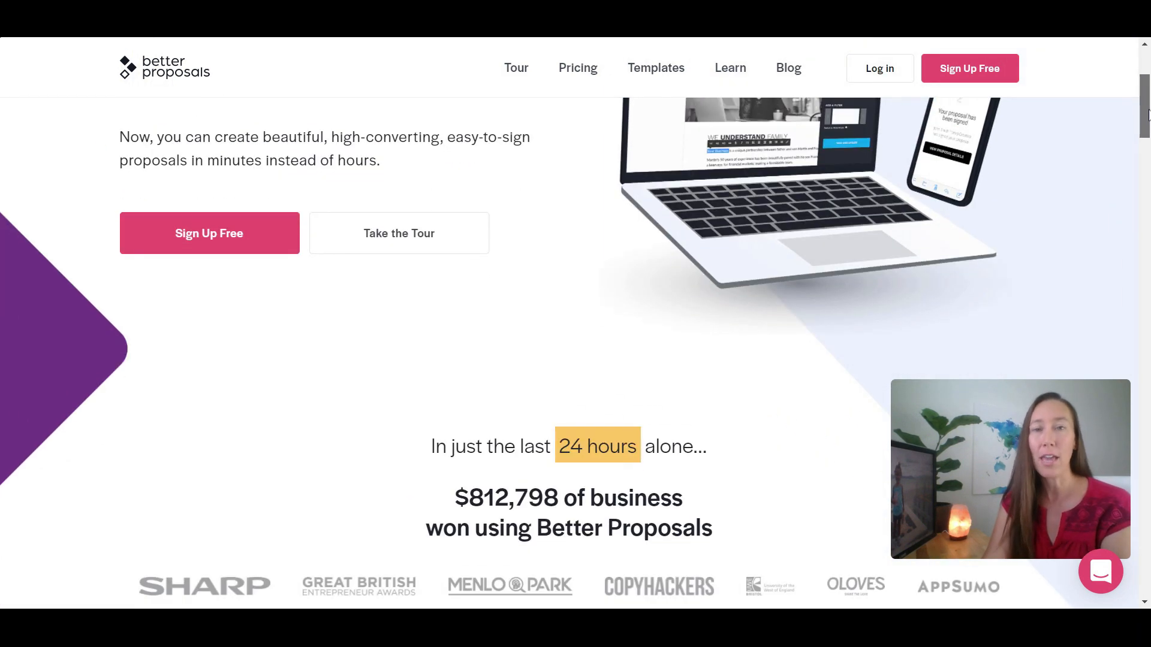
pyautogui.scroll(-3)
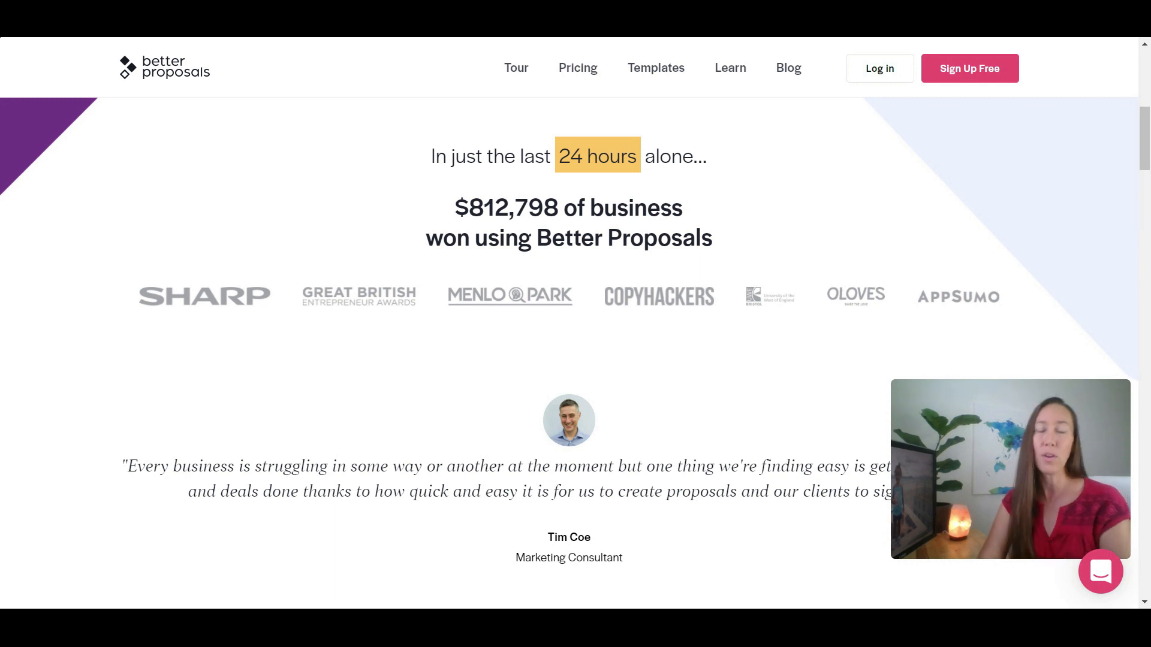
pyautogui.click(969, 68)
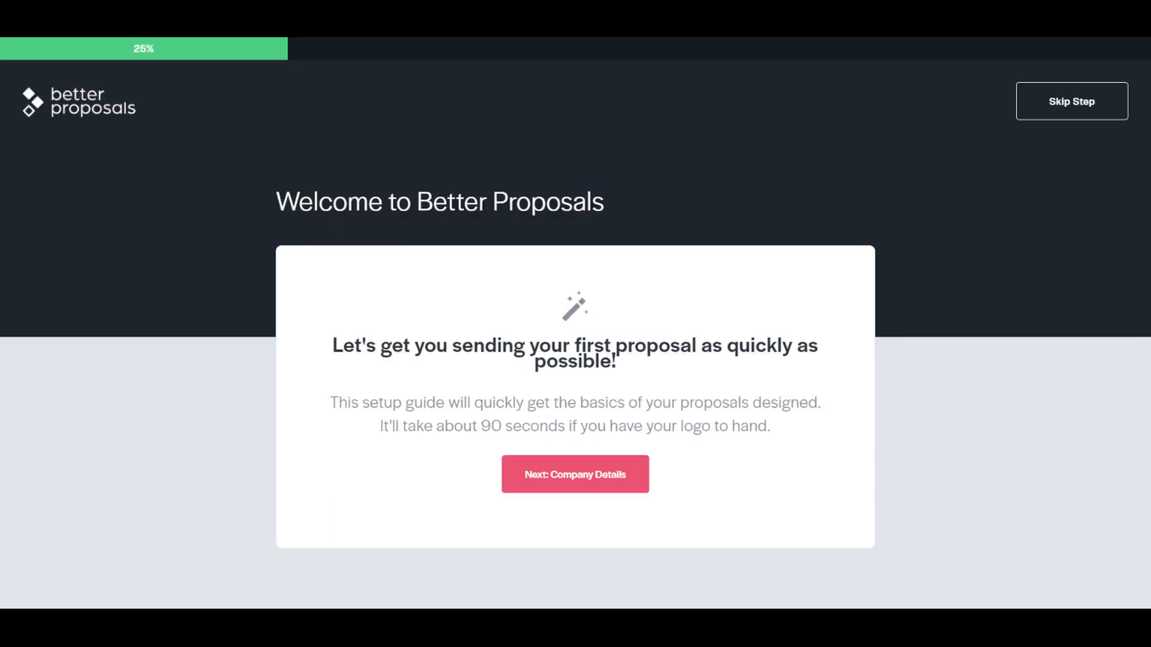
pyautogui.click(576, 474)
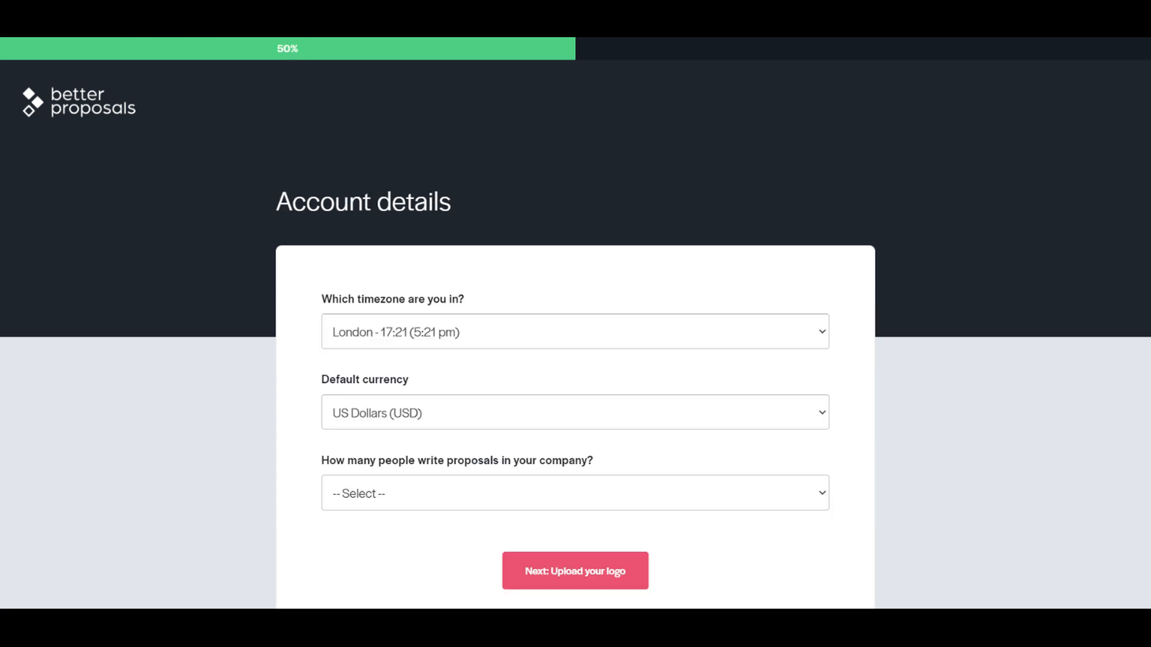
pyautogui.click(575, 570)
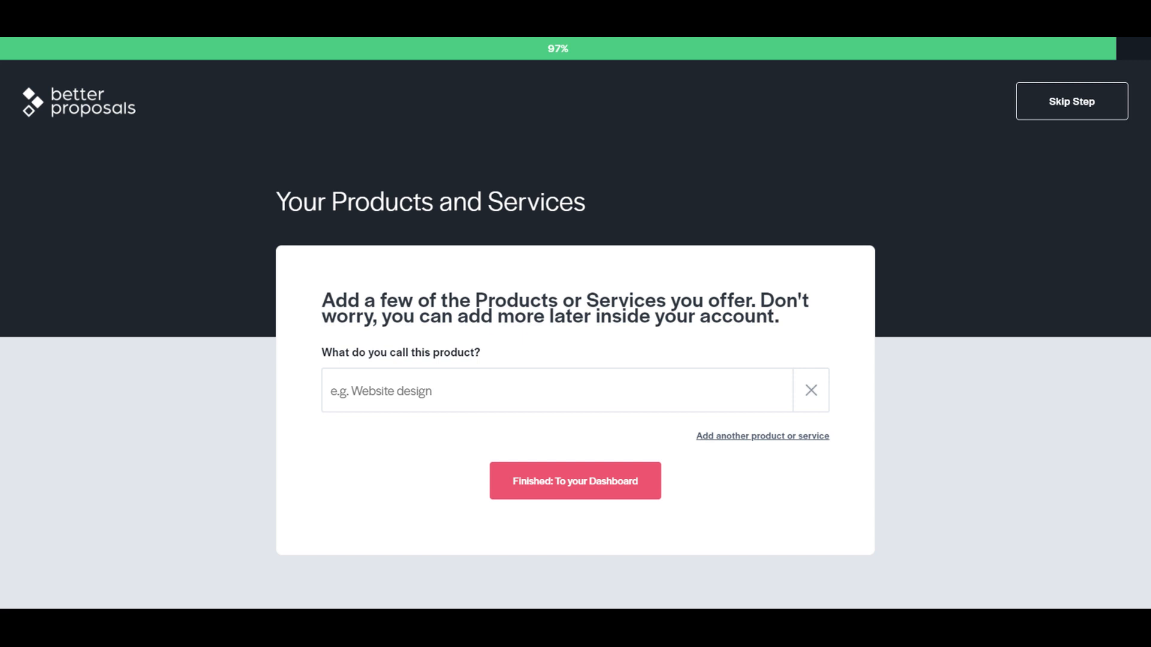
pyautogui.click(575, 481)
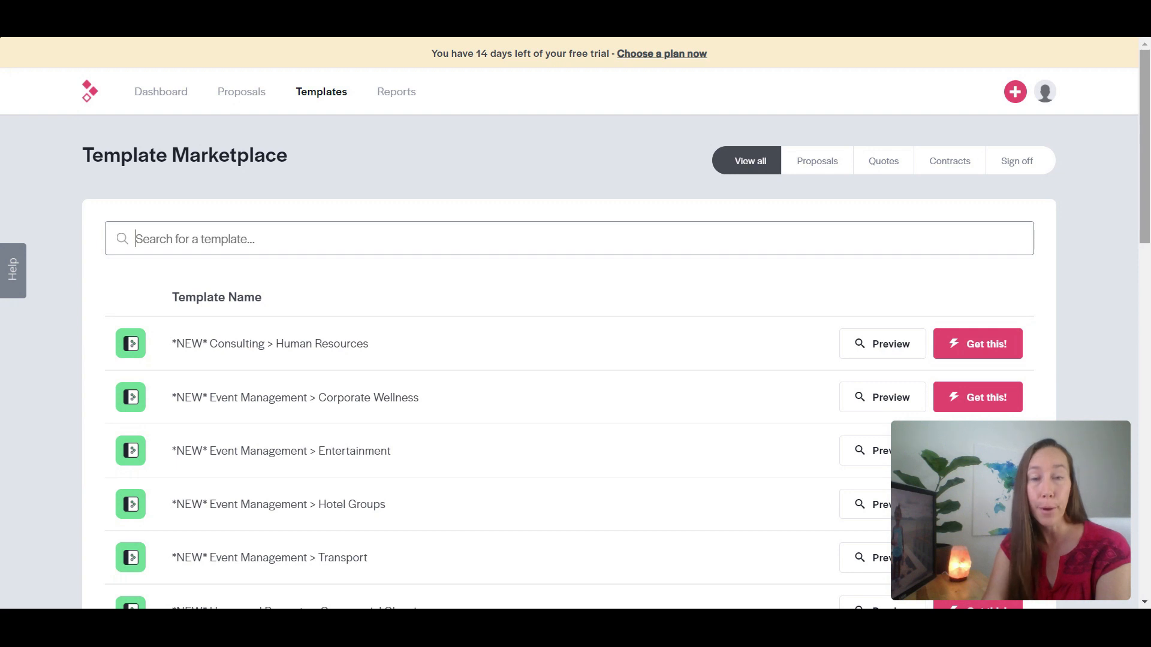
# Step: Search the Template Marketplace for 'web design' and browse the six matching templates
pyautogui.scroll(-3)
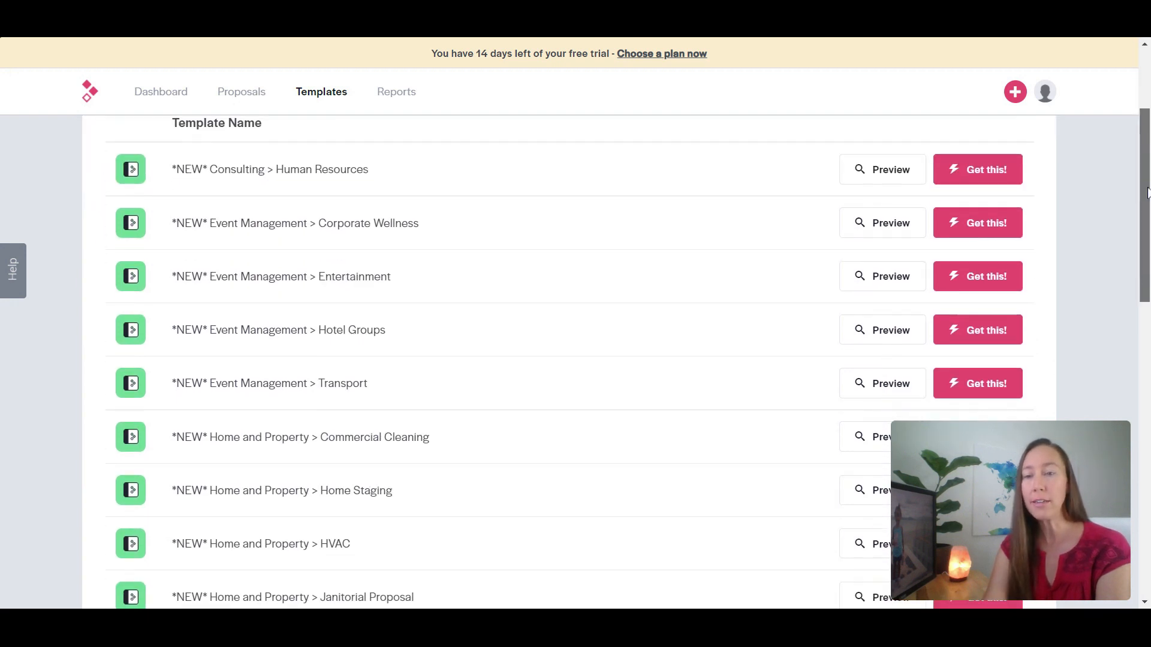
pyautogui.scroll(-3)
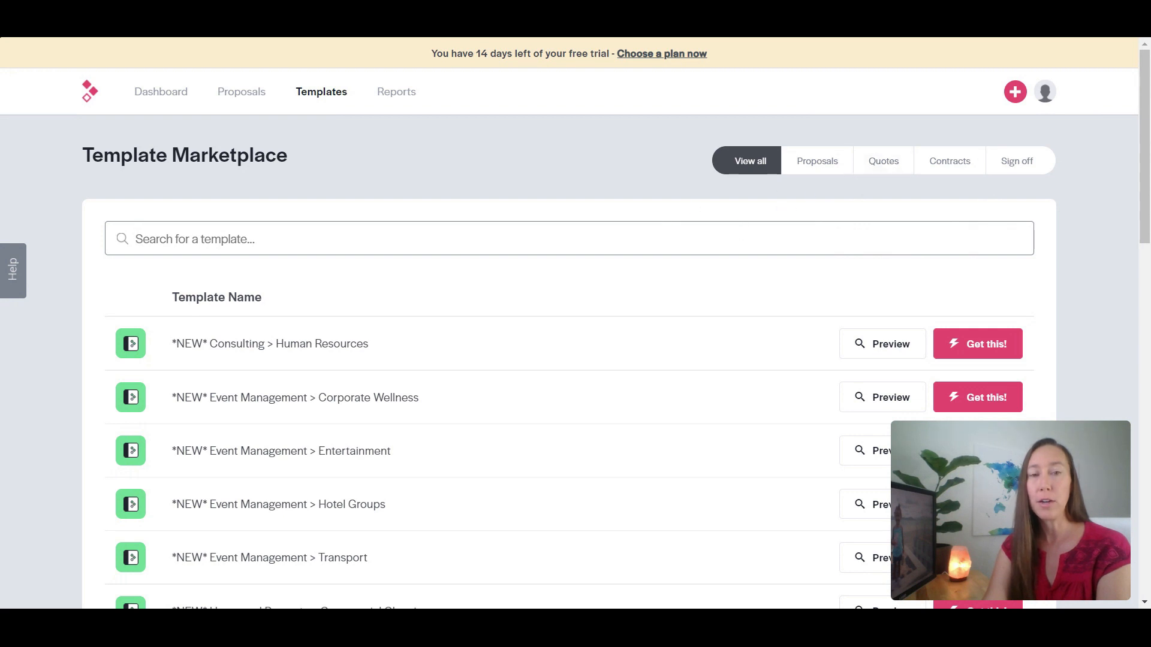
pyautogui.write('web design')
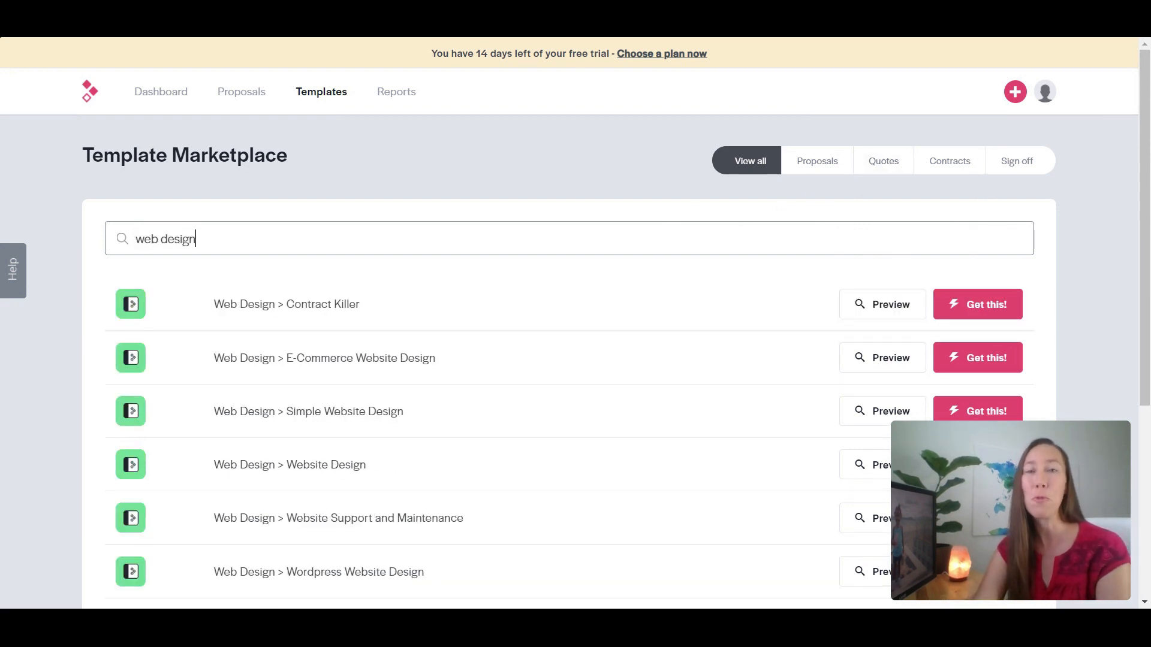
pyautogui.moveTo(375, 560)
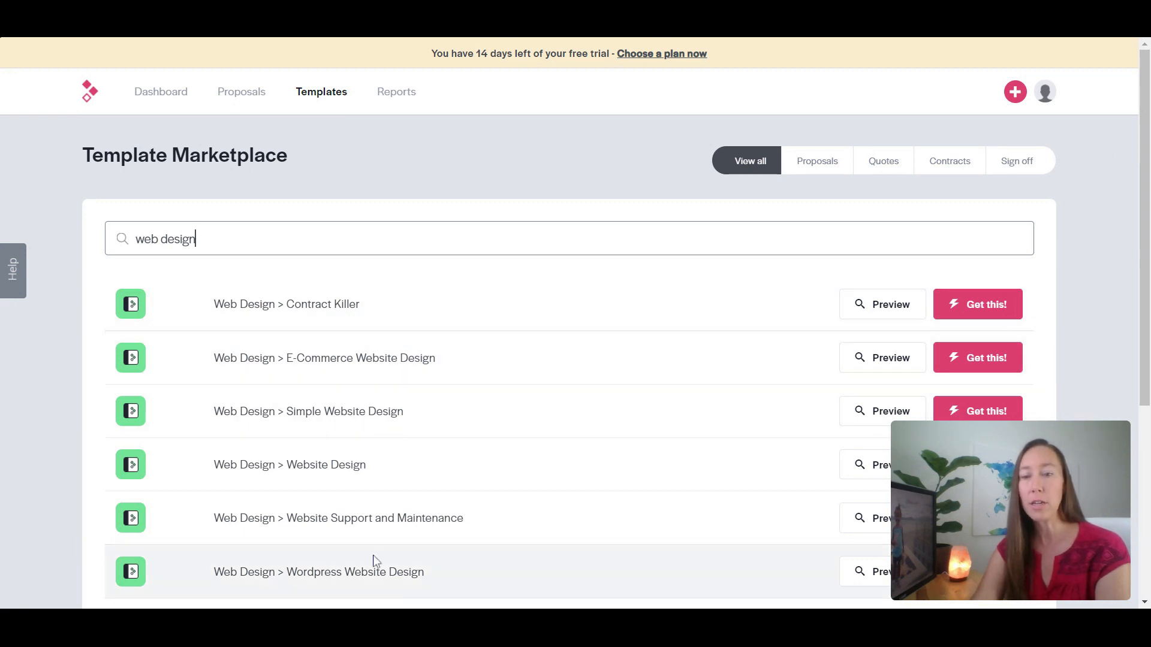
pyautogui.scroll(-3)
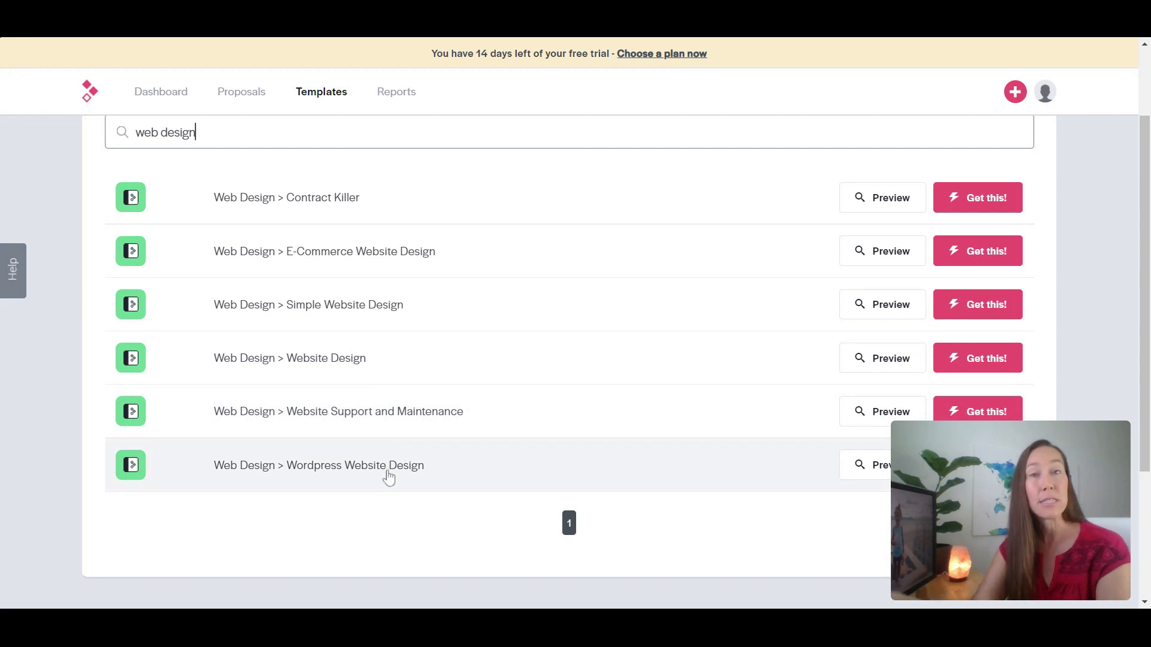
pyautogui.moveTo(364, 261)
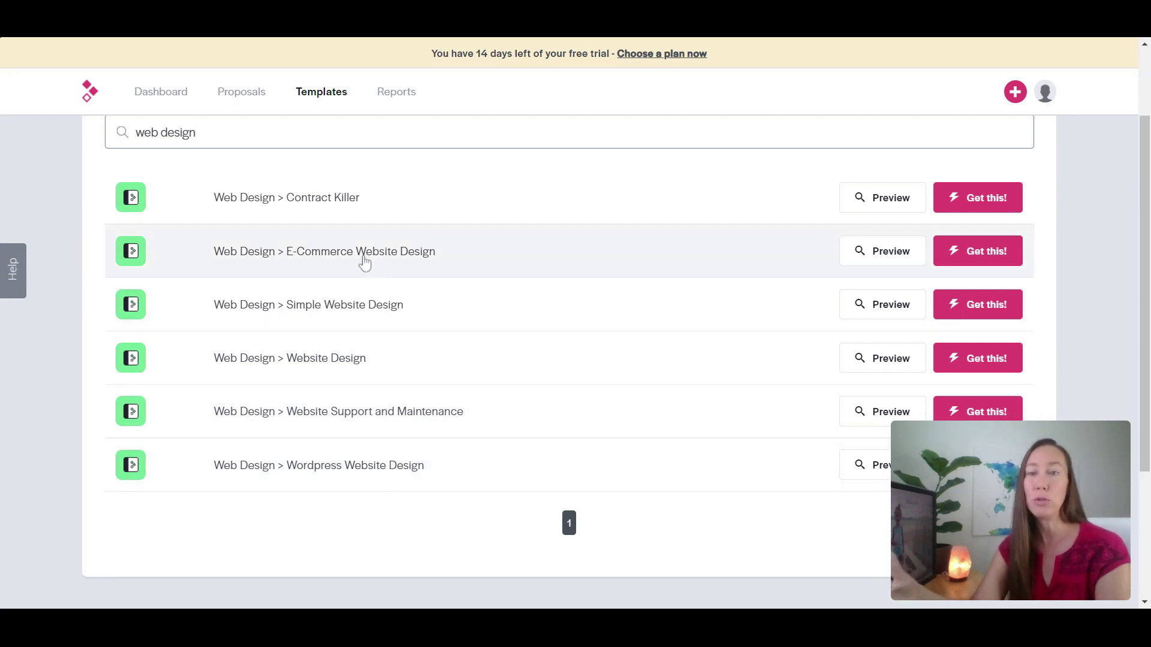
pyautogui.moveTo(393, 359)
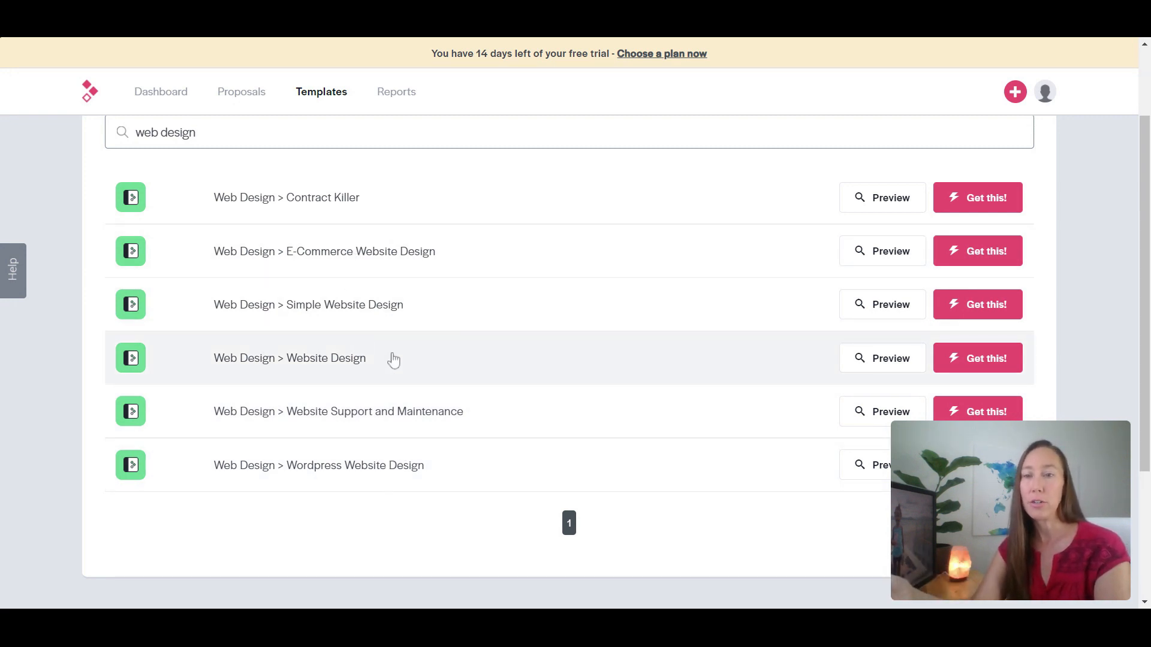
pyautogui.moveTo(481, 366)
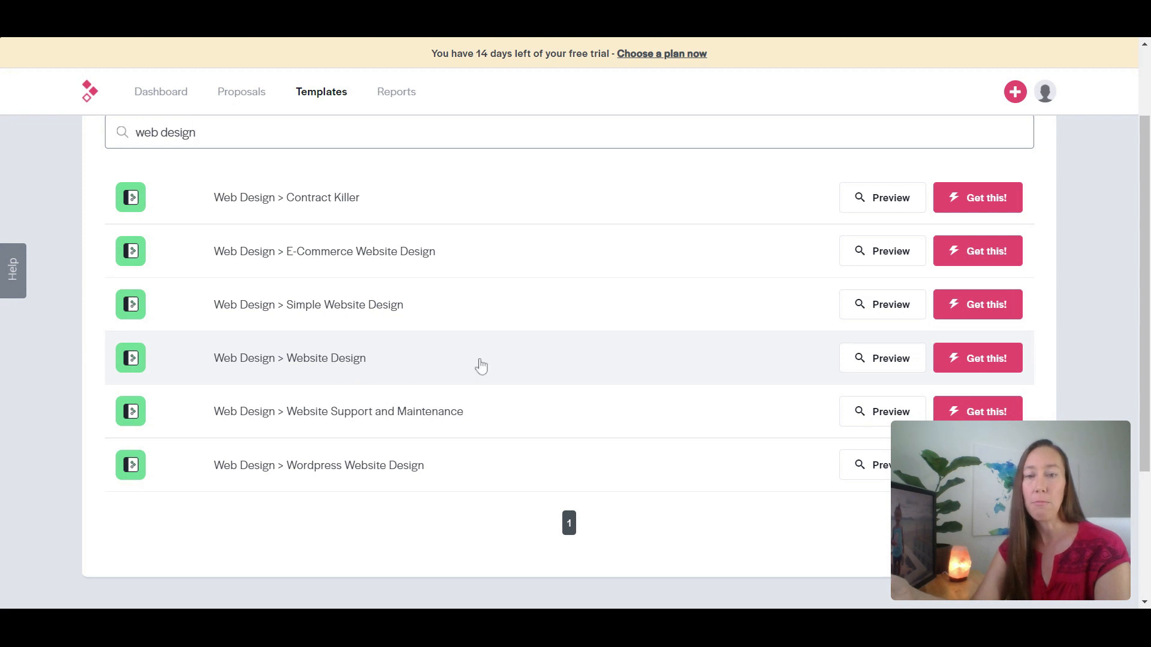
pyautogui.moveTo(881, 366)
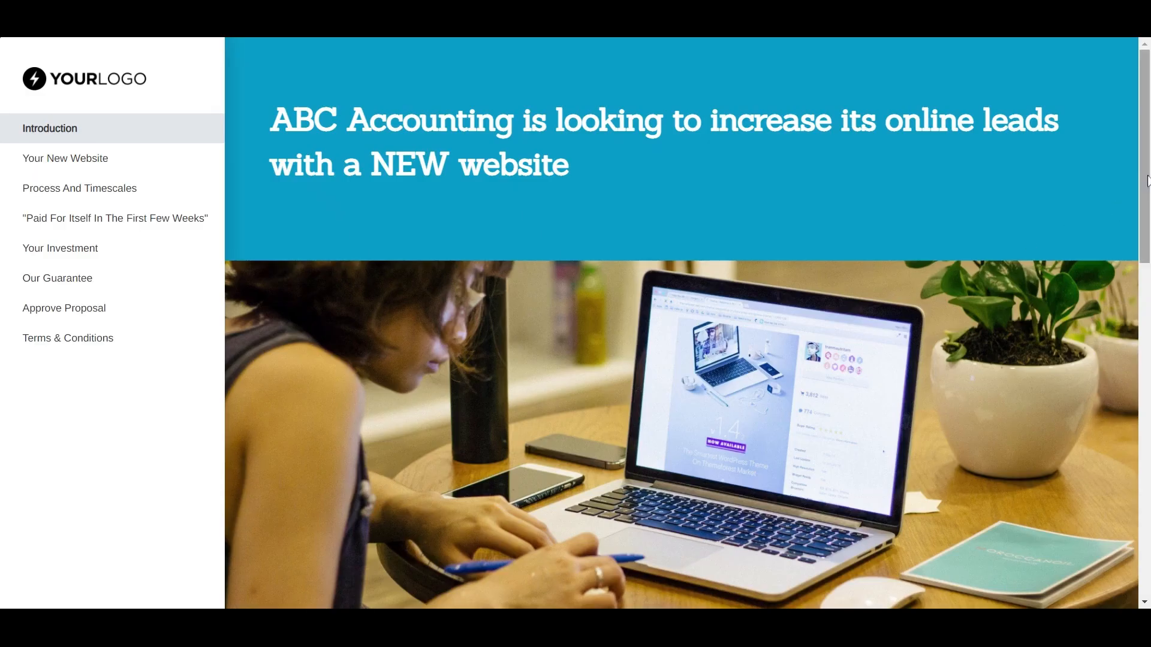
# Step: Browse the Website Design preview: Your New Website, Process And Timescales, case study, Investment, Approve Proposal
pyautogui.scroll(-3)
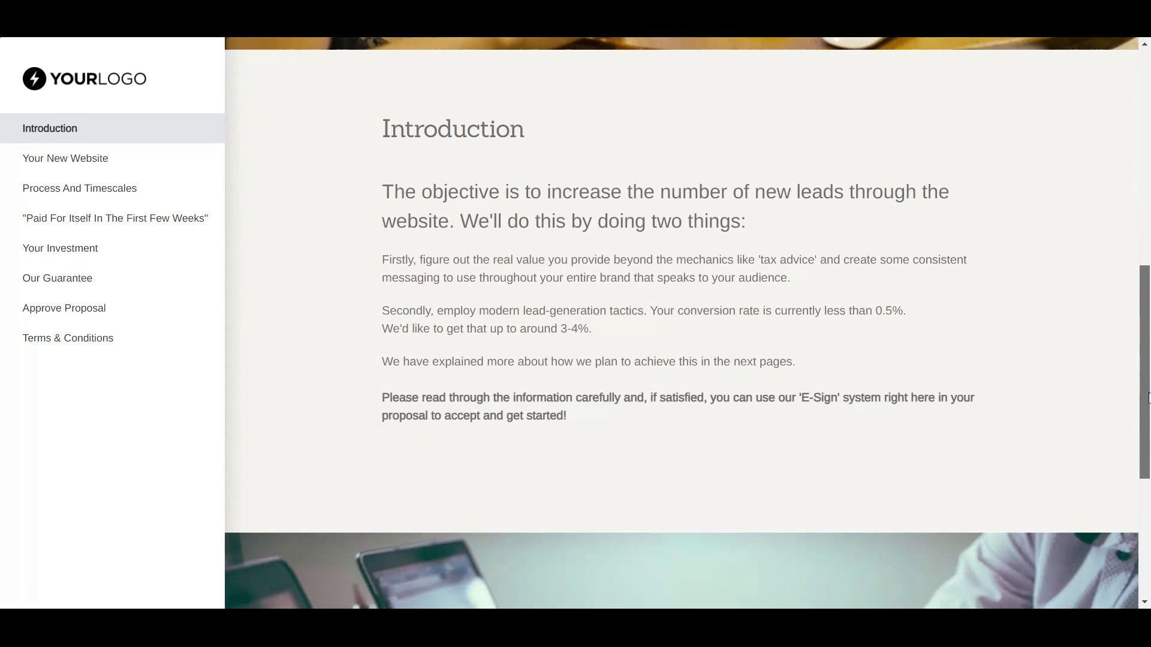
pyautogui.scroll(-3)
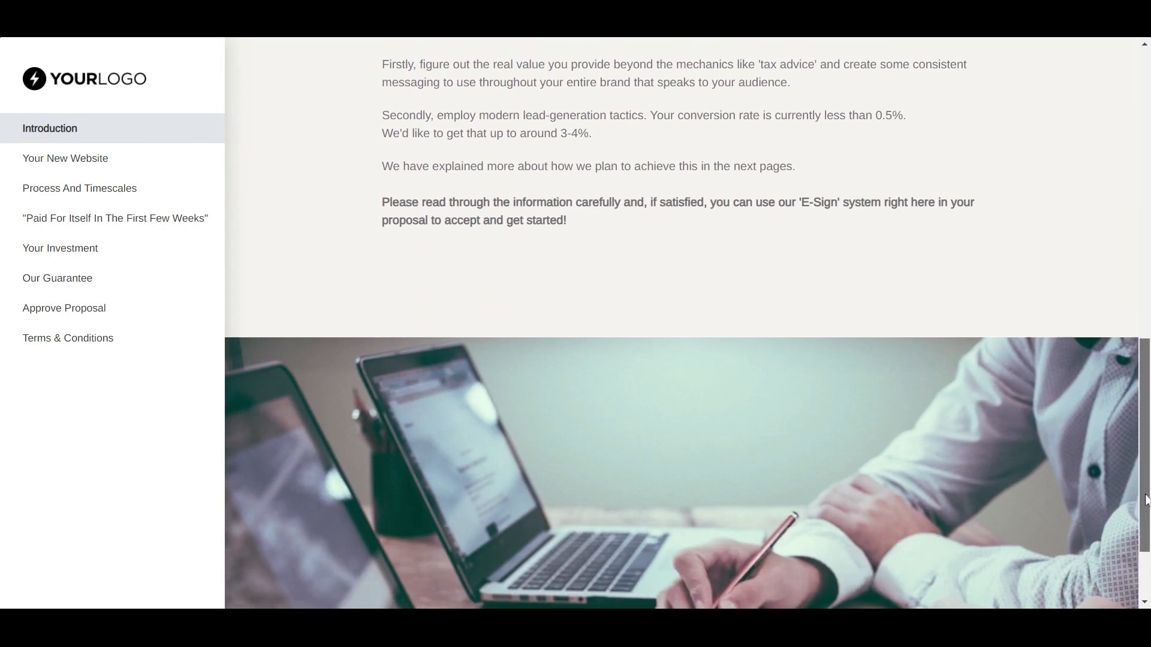
pyautogui.click(65, 159)
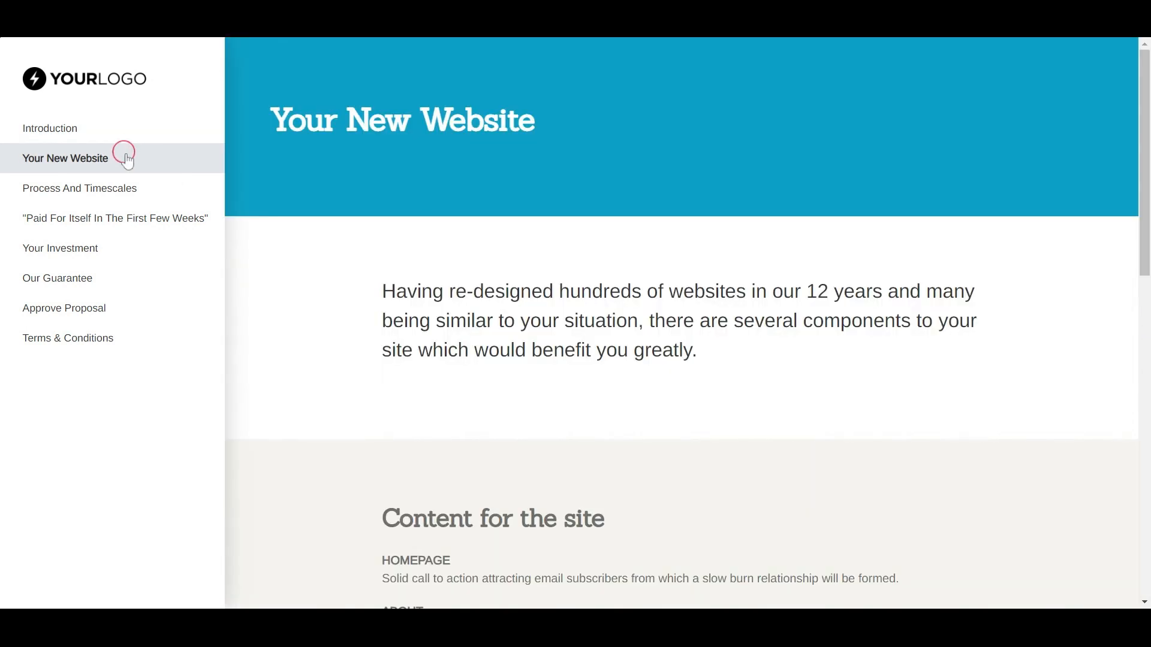
pyautogui.moveTo(133, 200)
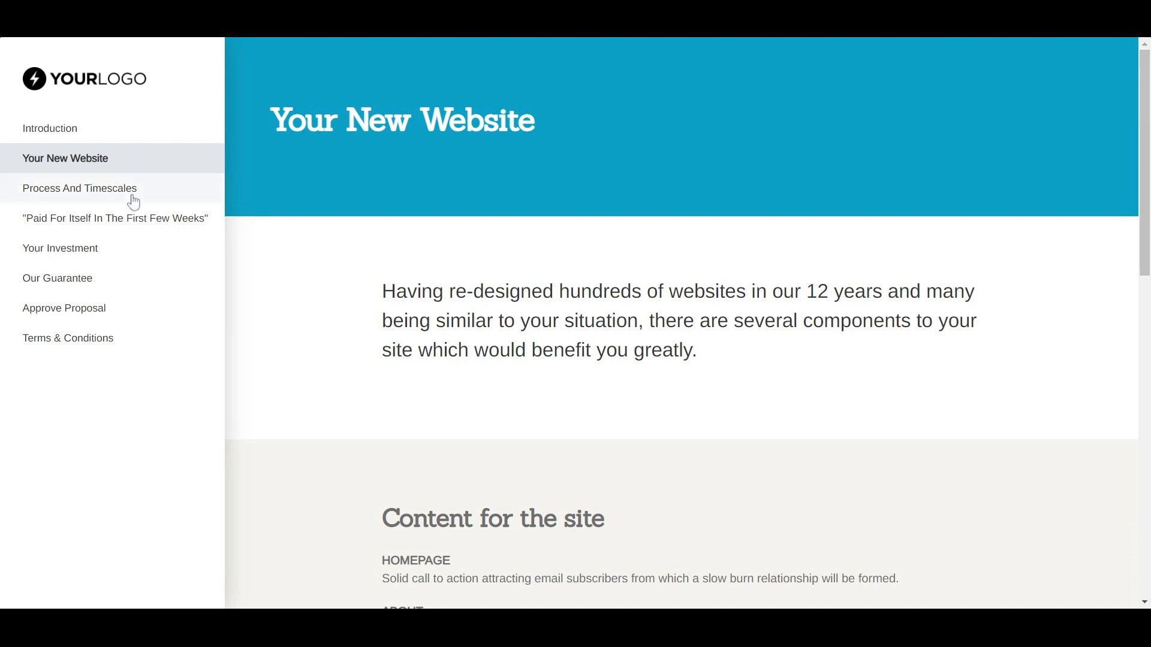
pyautogui.click(79, 188)
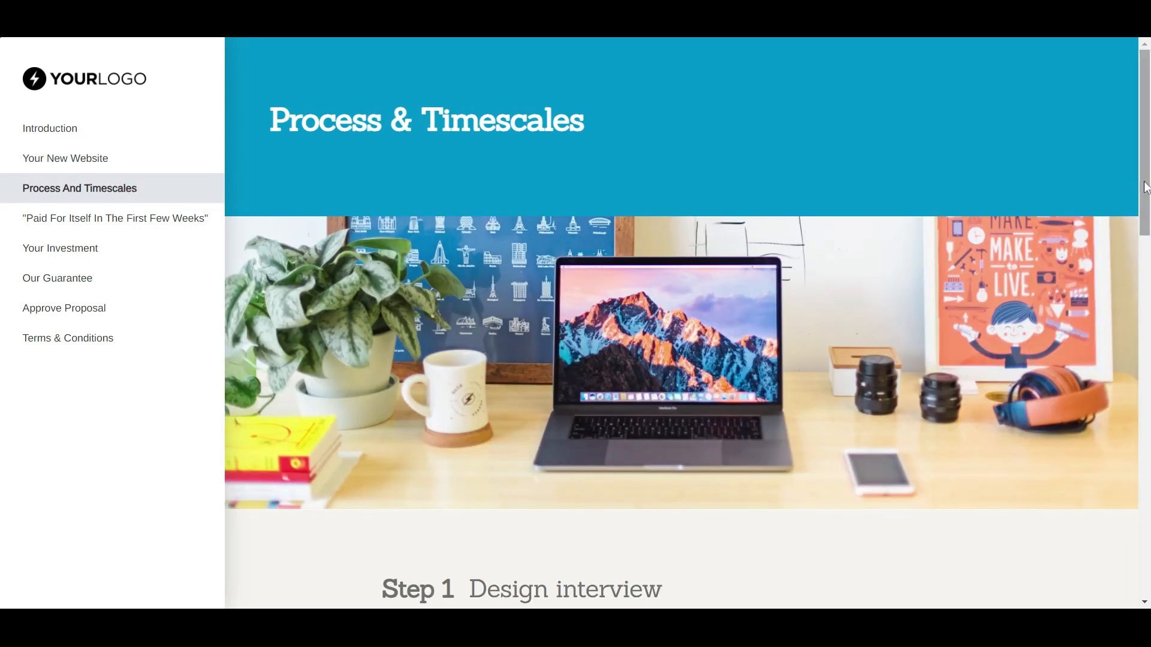
pyautogui.scroll(-3)
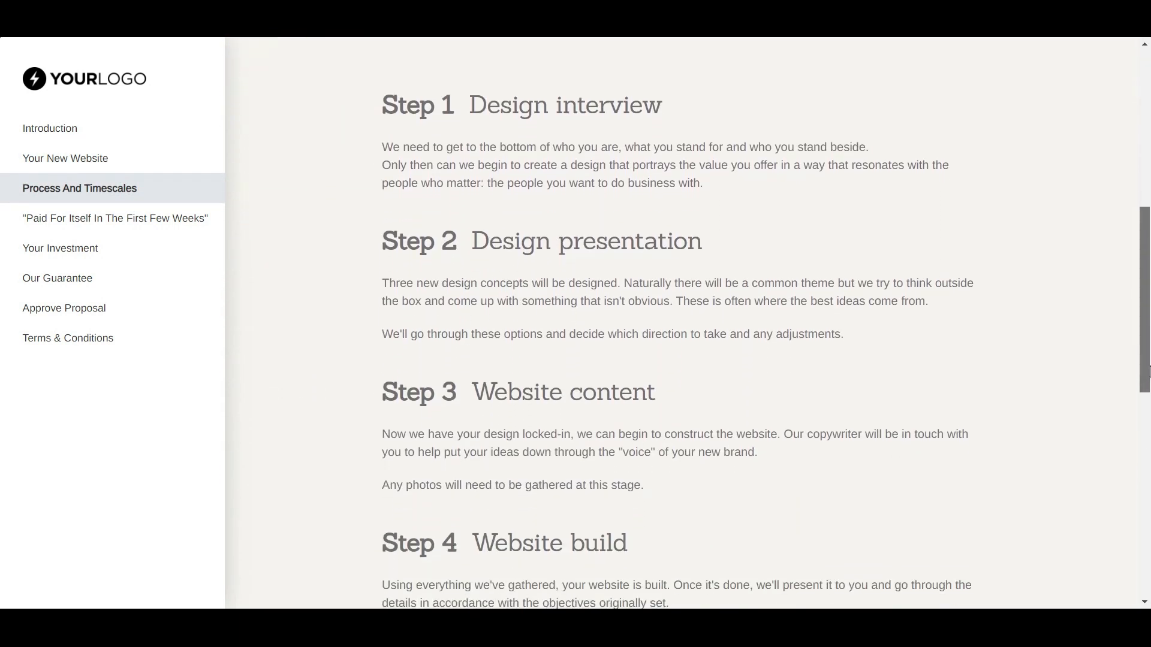
pyautogui.click(114, 218)
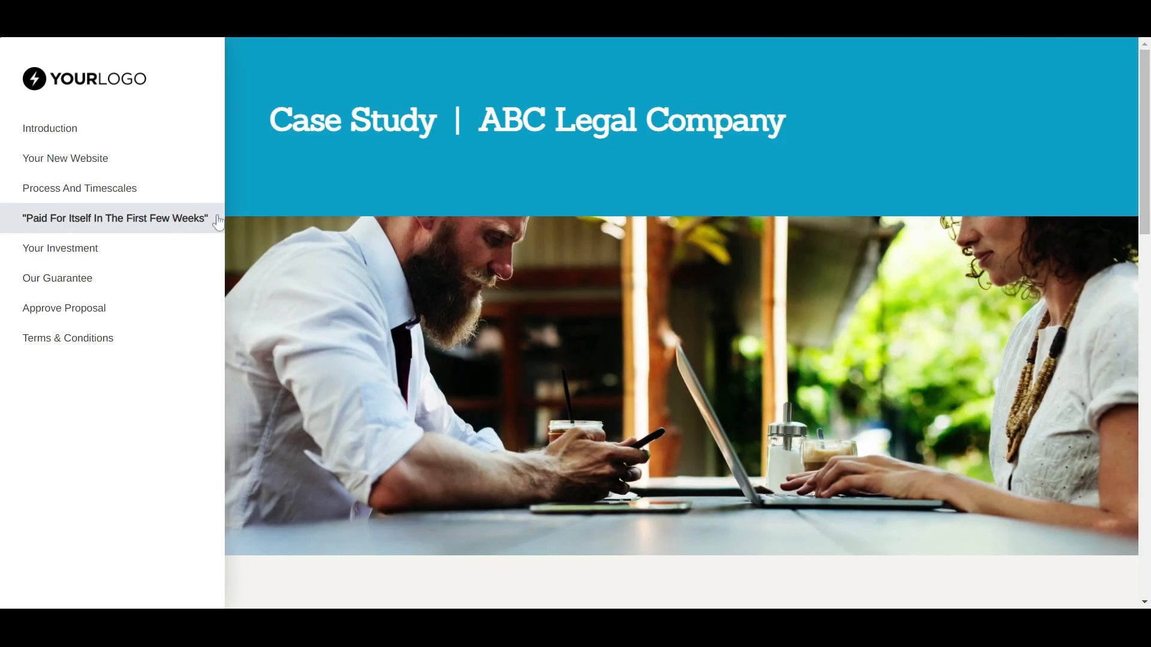
pyautogui.scroll(-3)
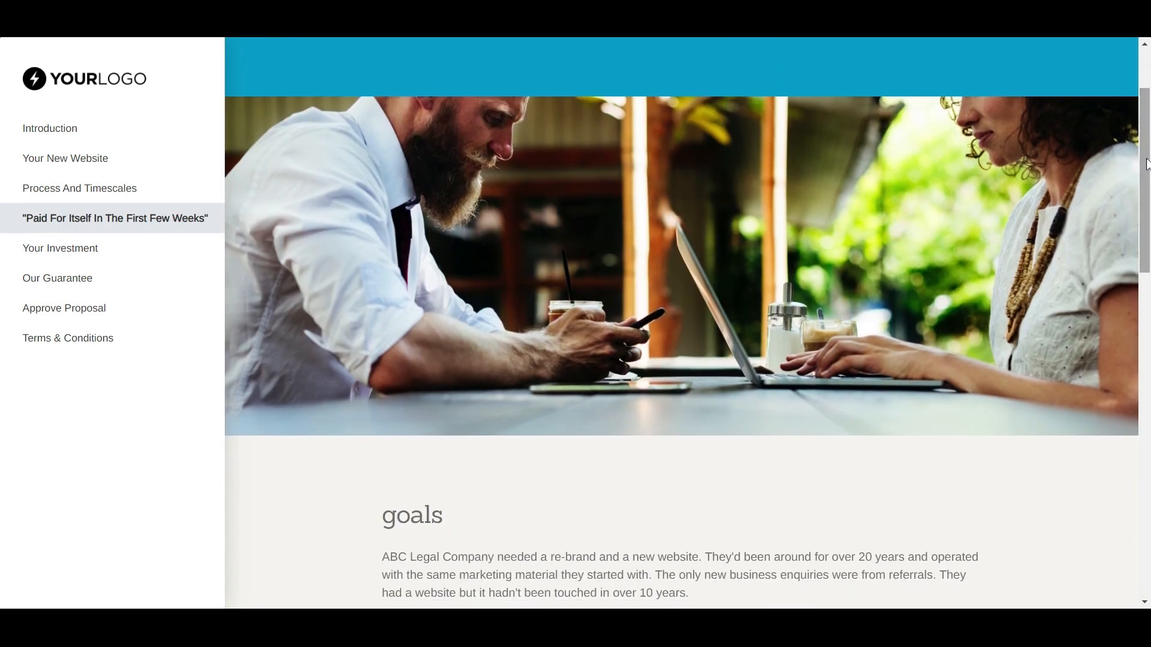
pyautogui.click(60, 248)
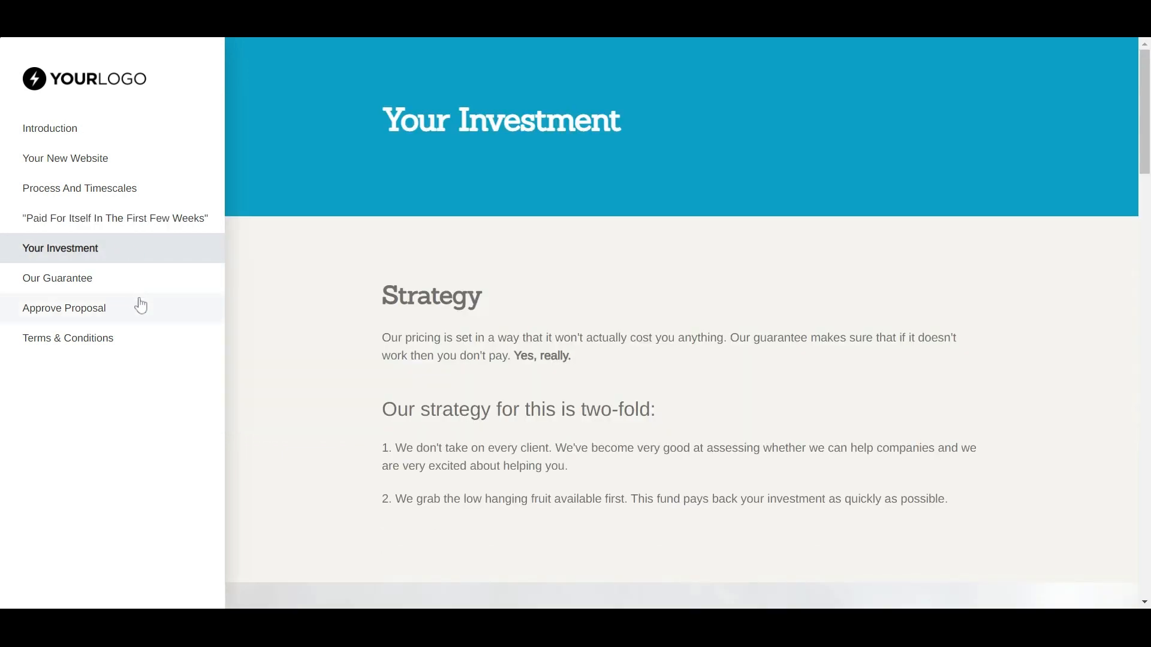
pyautogui.click(63, 308)
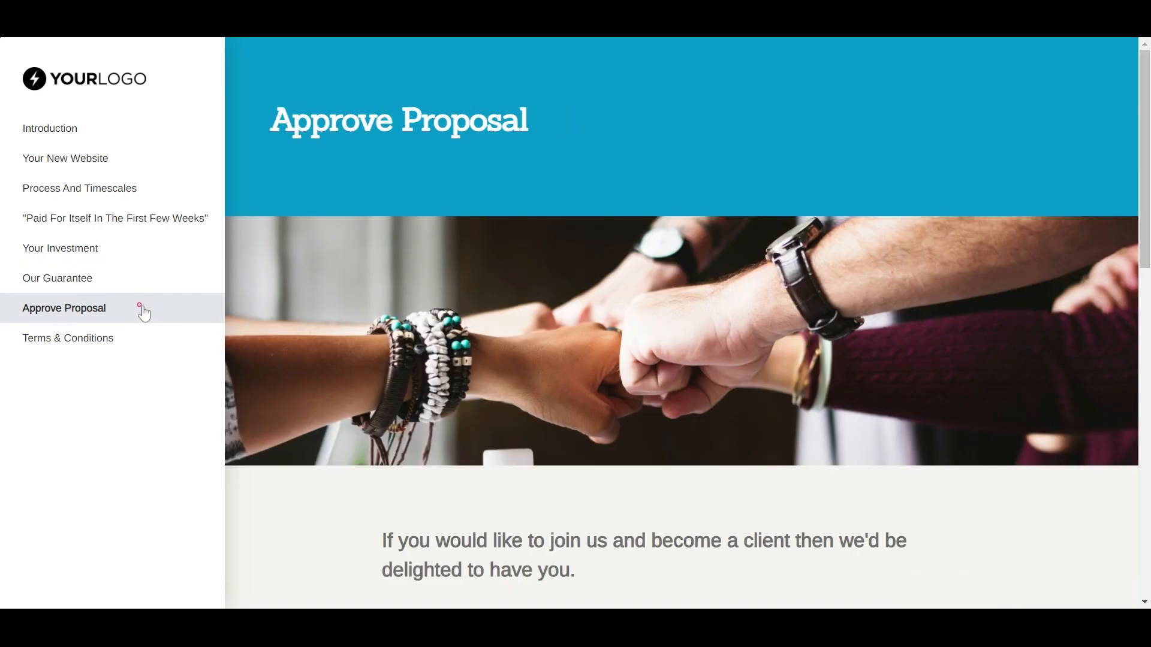
pyautogui.scroll(-3)
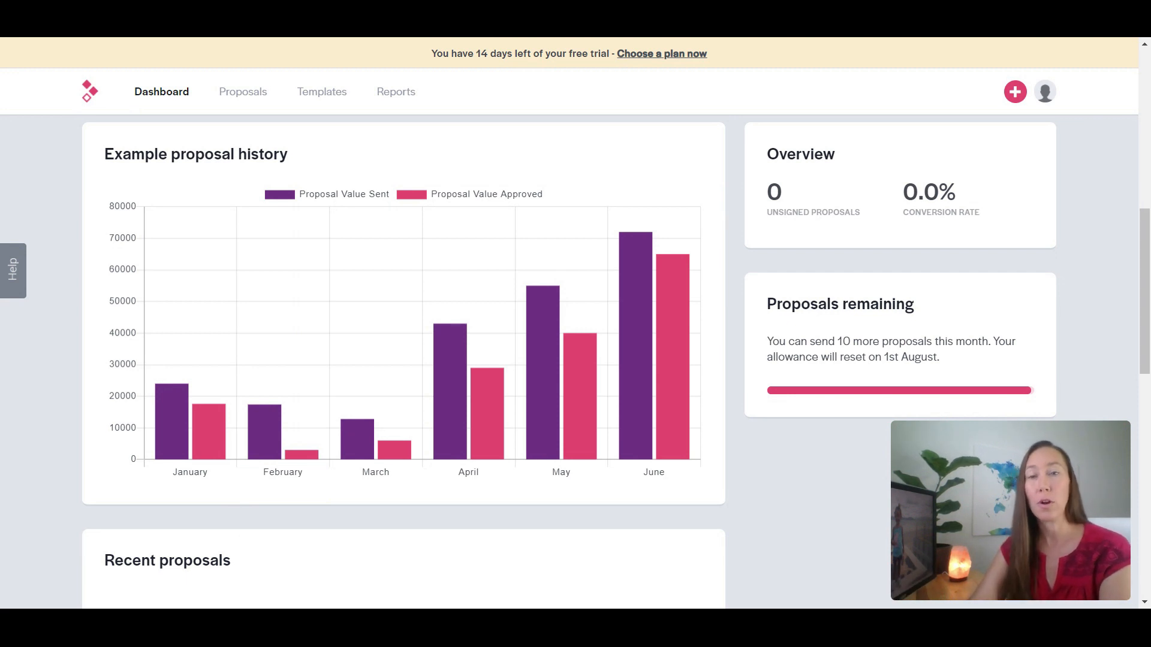
pyautogui.moveTo(694, 156)
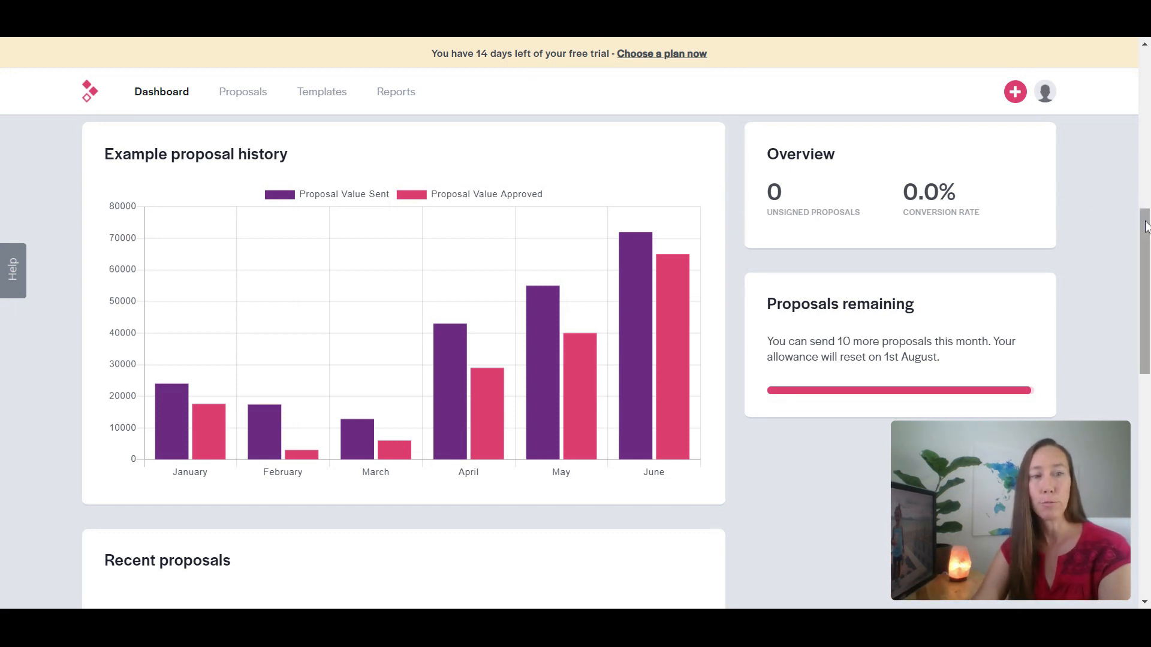
# Step: Scroll the dashboard to view the example proposal history chart and account checklist
pyautogui.scroll(-3)
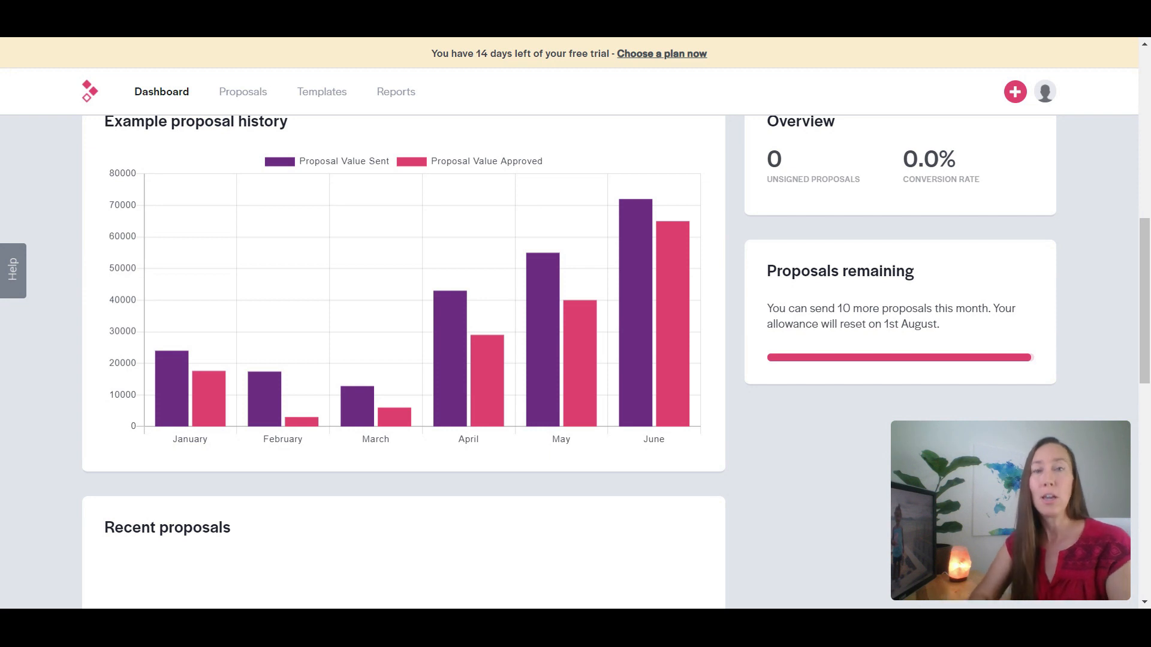
pyautogui.moveTo(1094, 215)
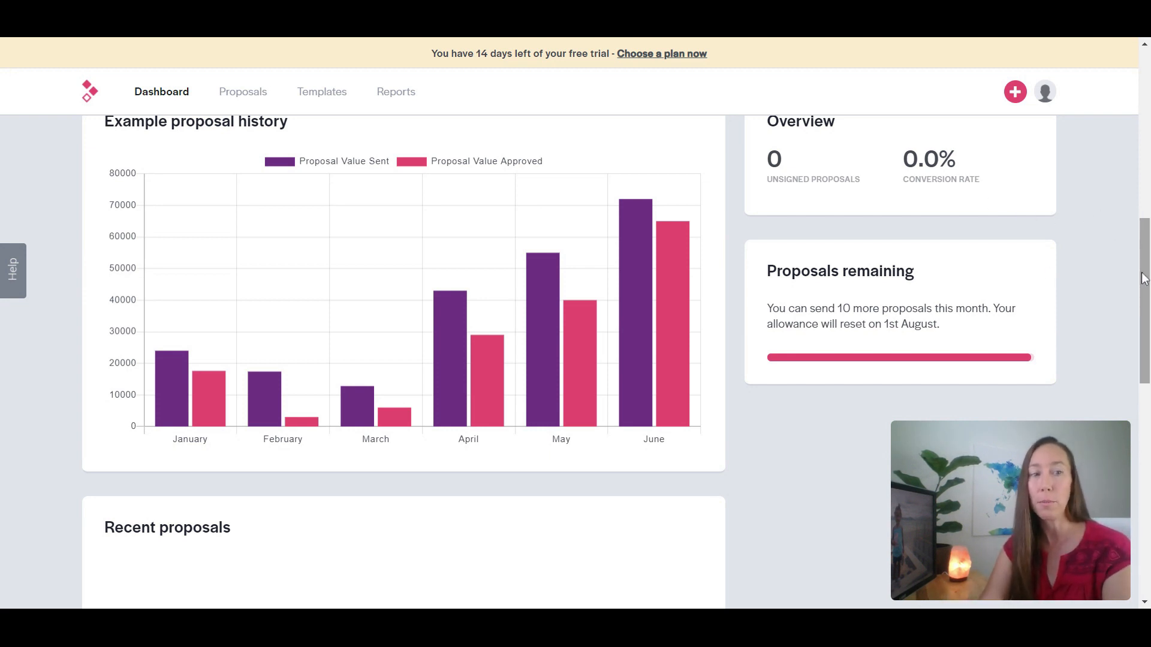
pyautogui.scroll(-3)
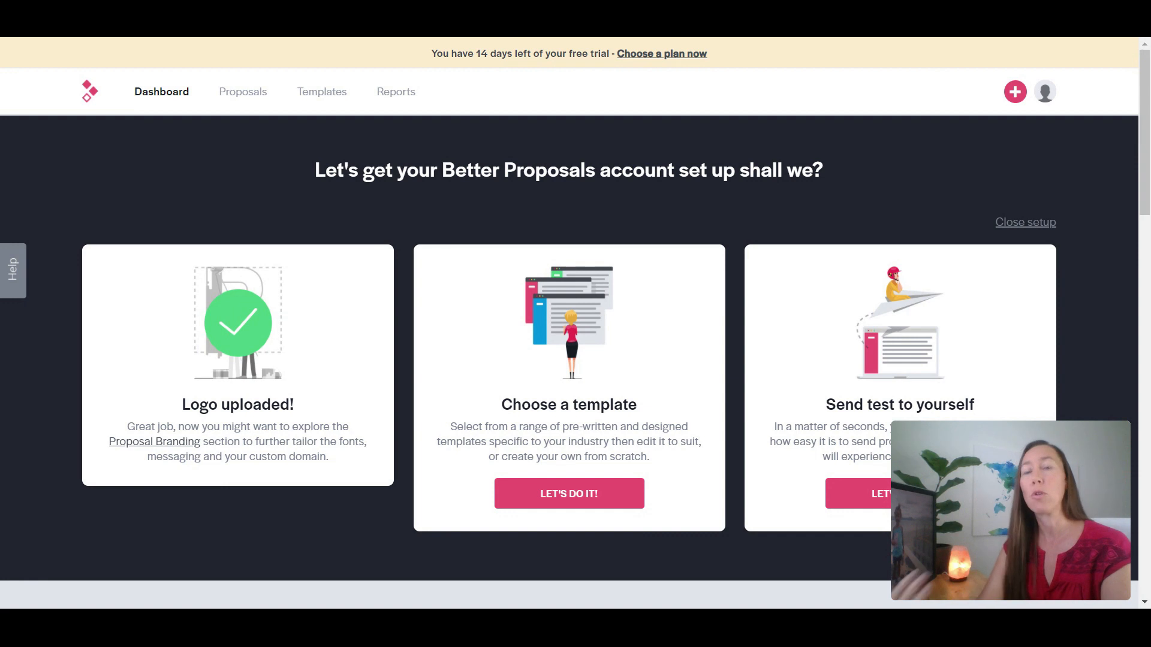
pyautogui.moveTo(338, 101)
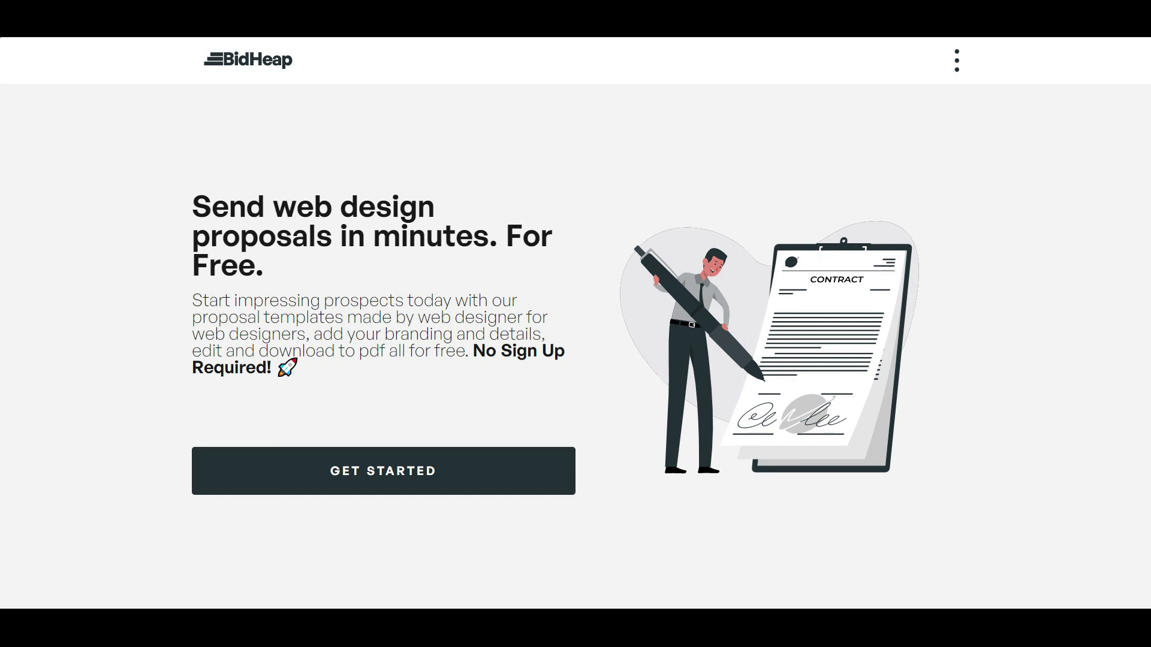
pyautogui.moveTo(383, 471)
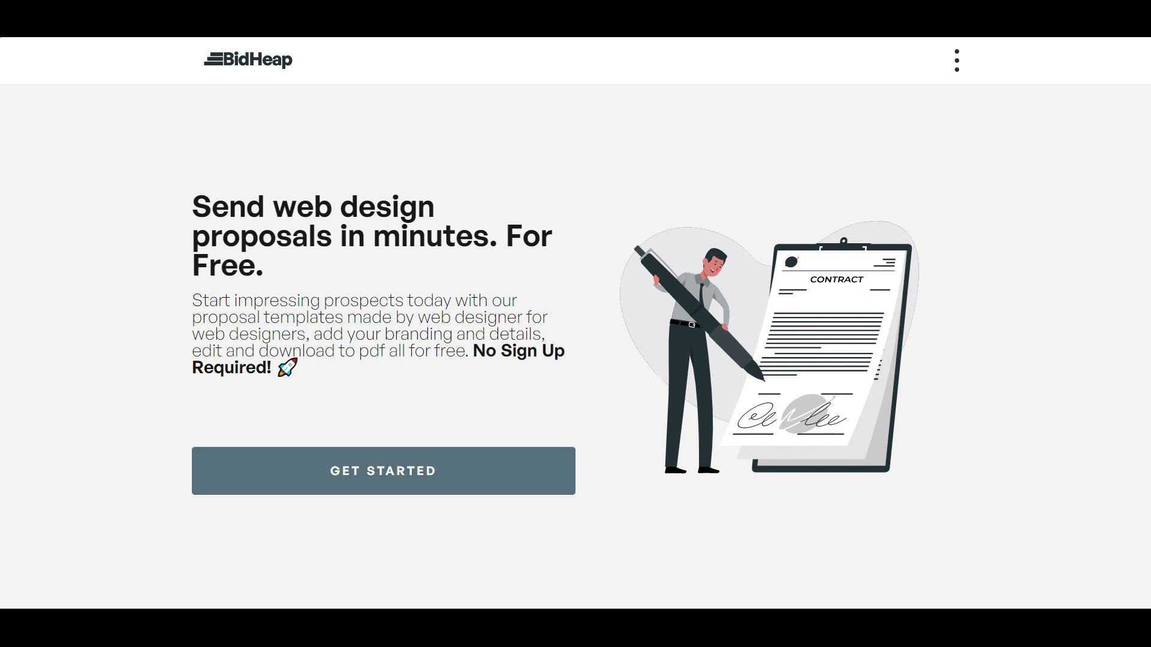
# Step: Start a new BidHeap proposal and advance past the Business Details form
pyautogui.click(383, 470)
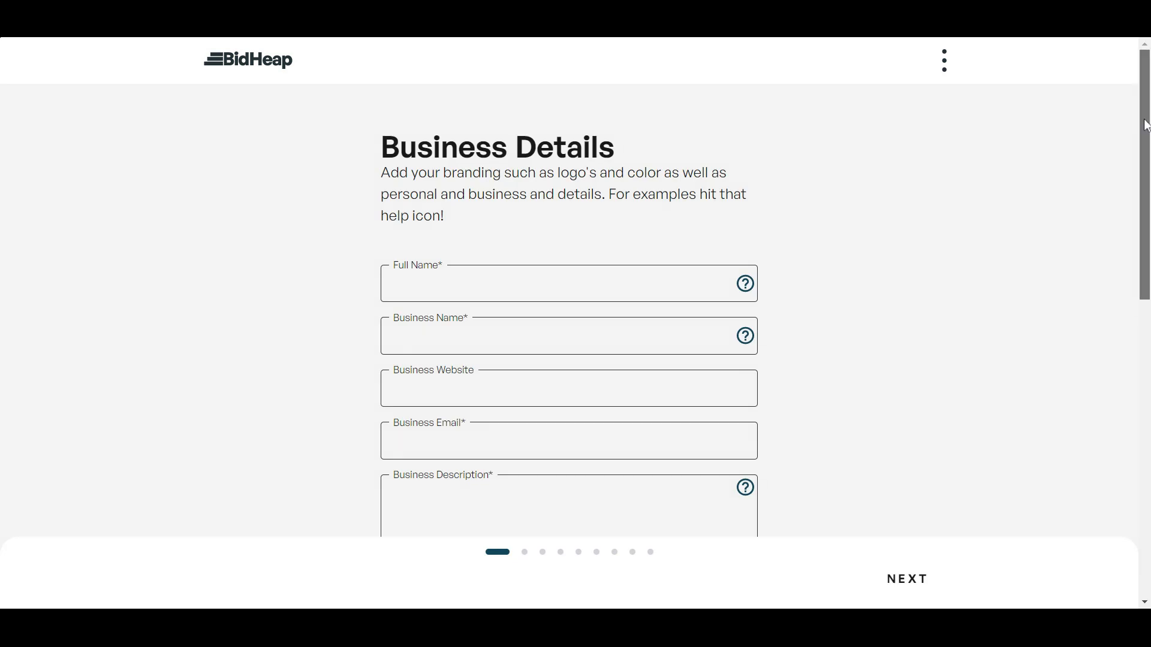
pyautogui.scroll(-3)
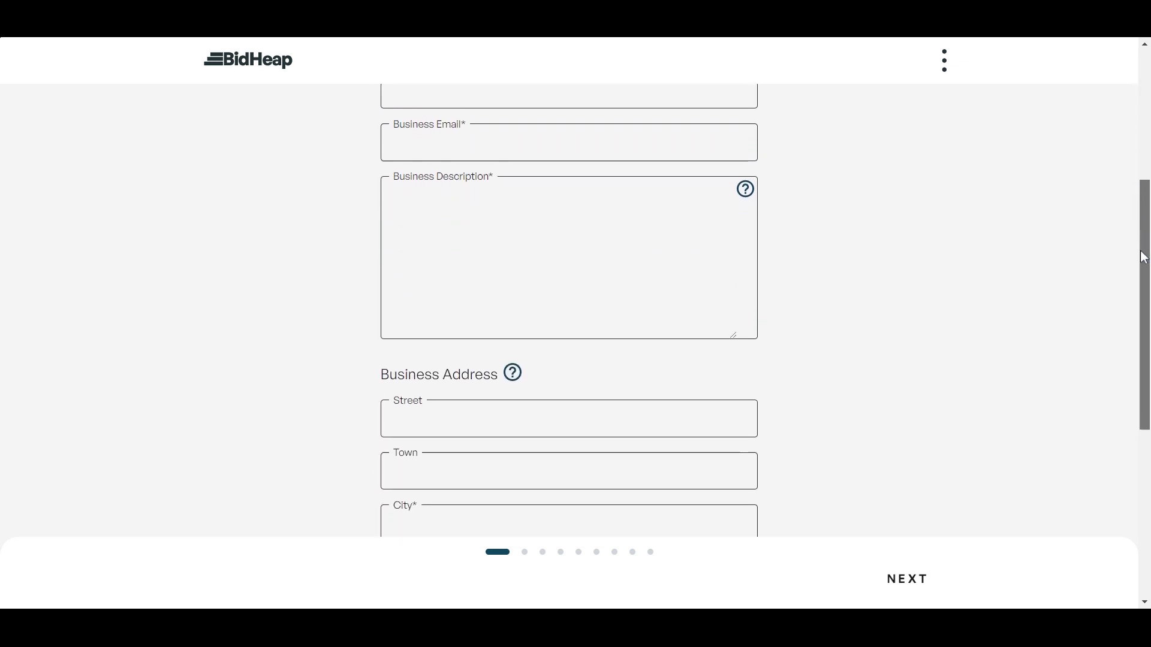
pyautogui.scroll(-3)
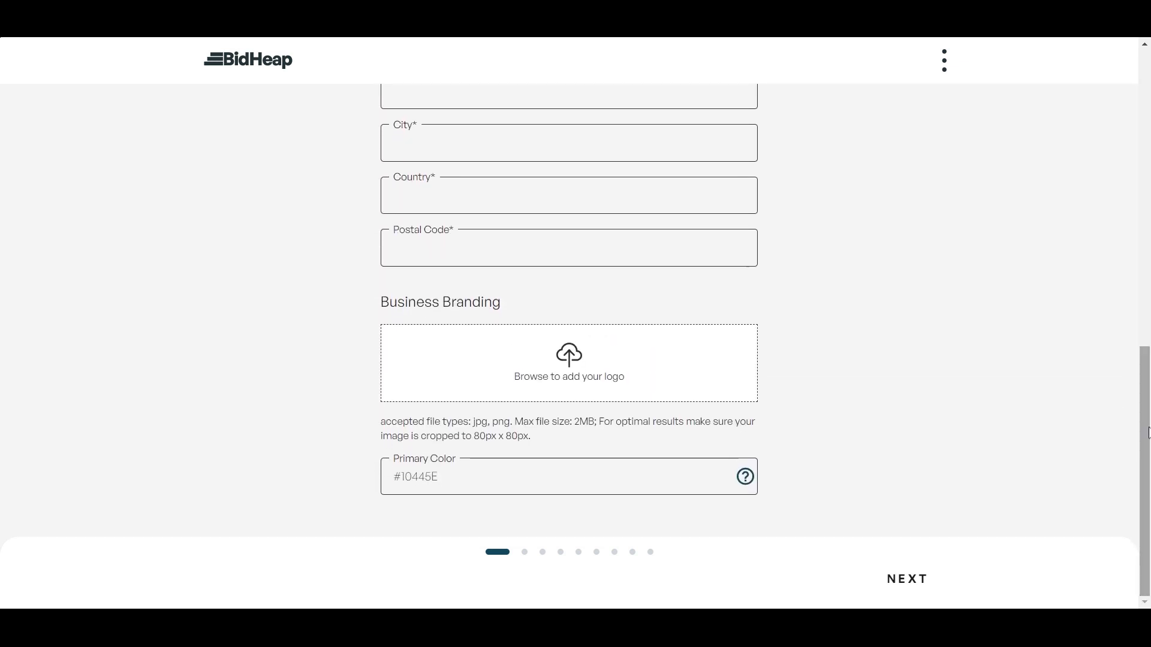
pyautogui.click(907, 579)
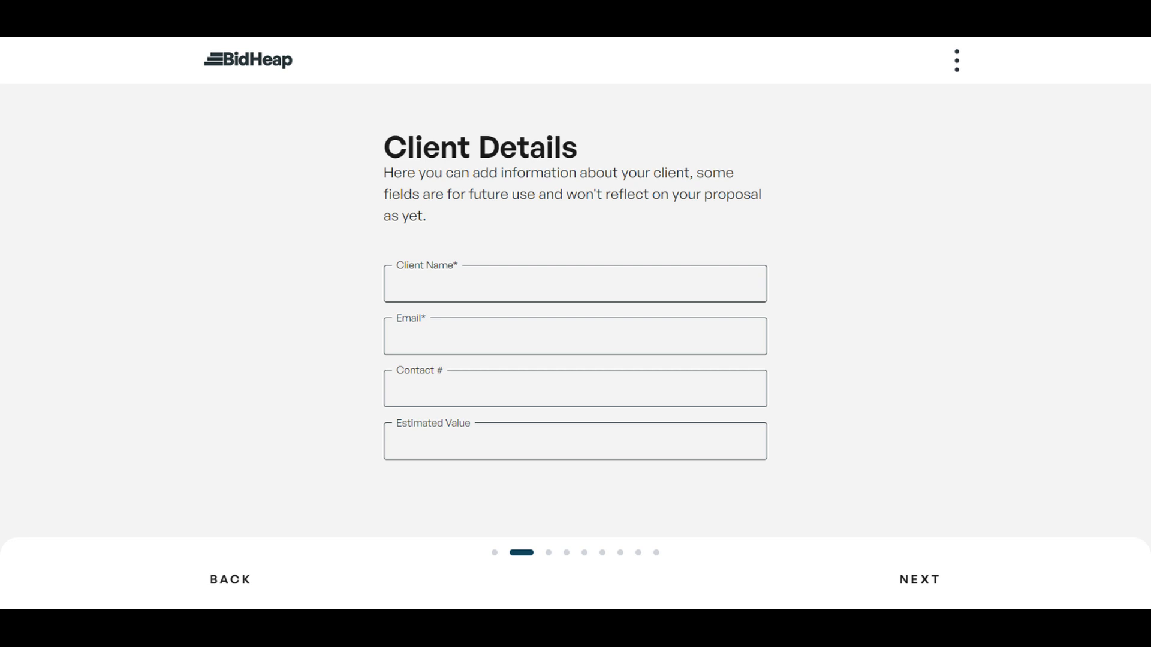
# Step: Advance through Client Details and the client challenge questions to the Proposed Solution step
pyautogui.click(917, 579)
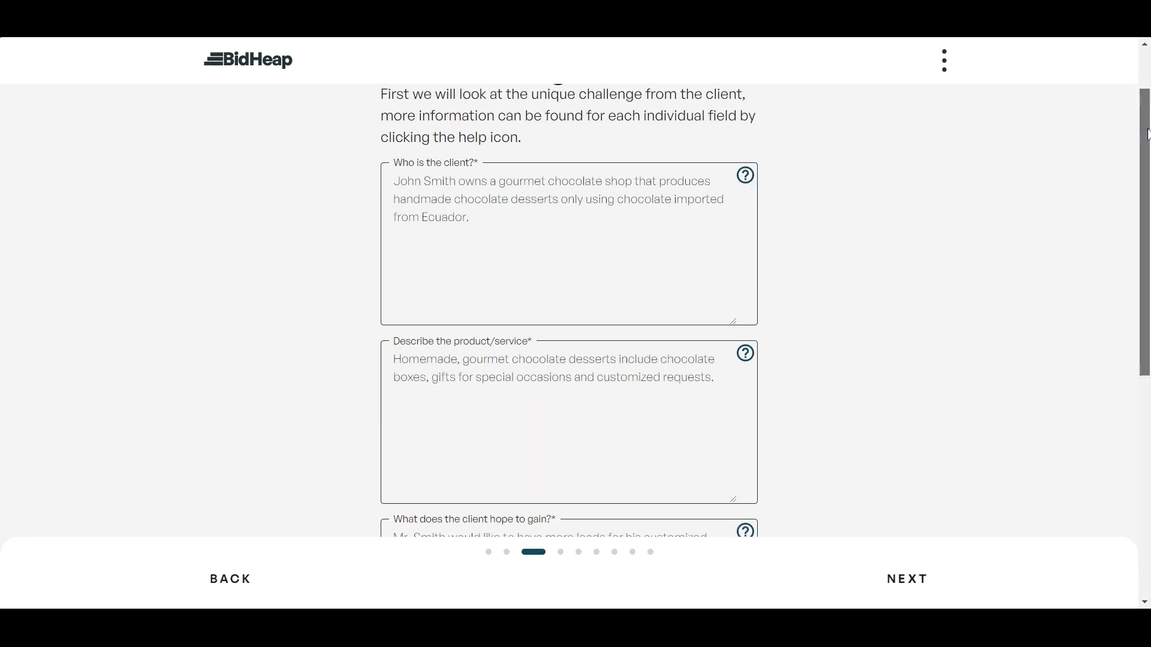
pyautogui.scroll(-3)
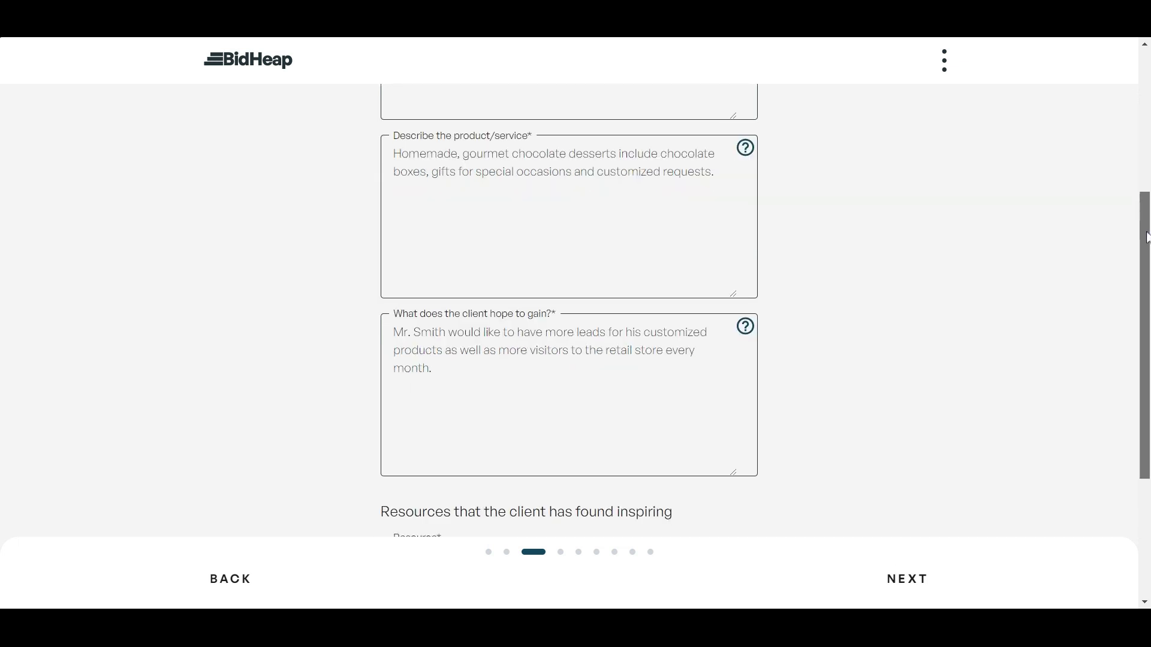
pyautogui.scroll(-3)
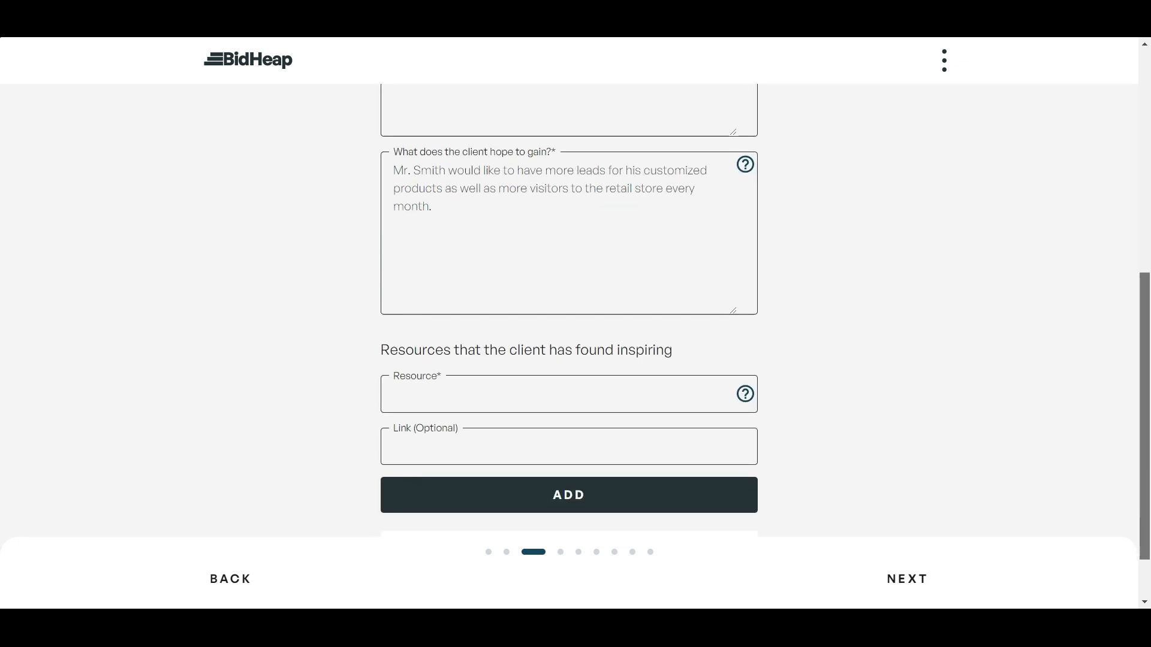
pyautogui.click(569, 494)
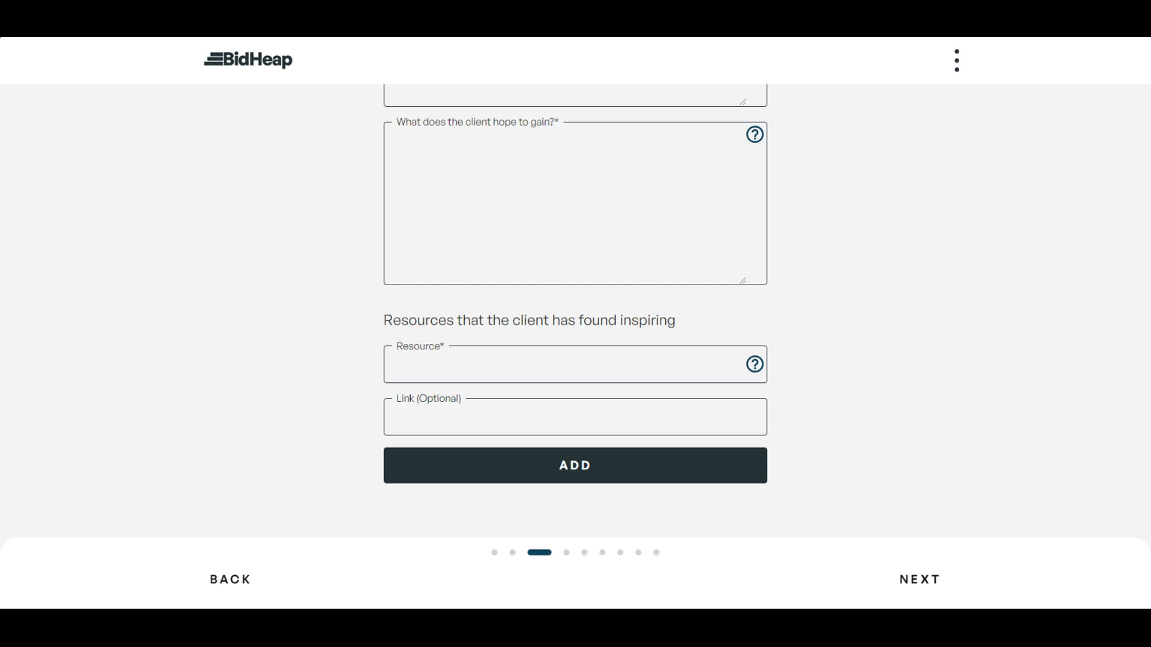
pyautogui.click(920, 579)
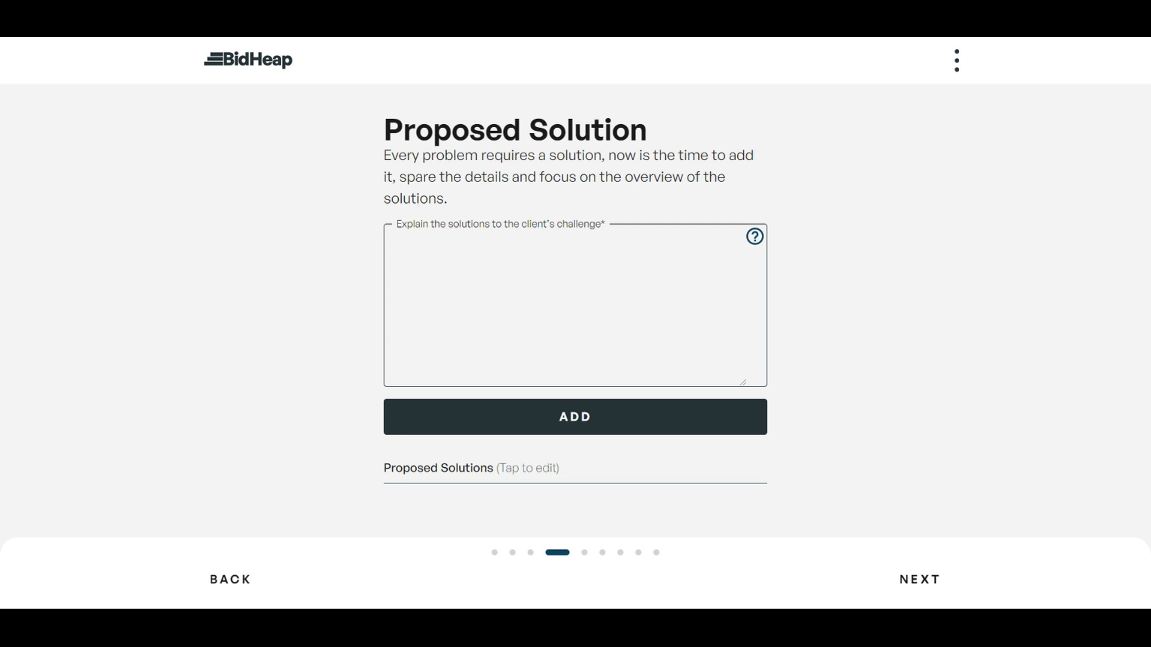
# Step: Continue past the Proposed Solution step on to the Proposal Terms form
pyautogui.click(918, 579)
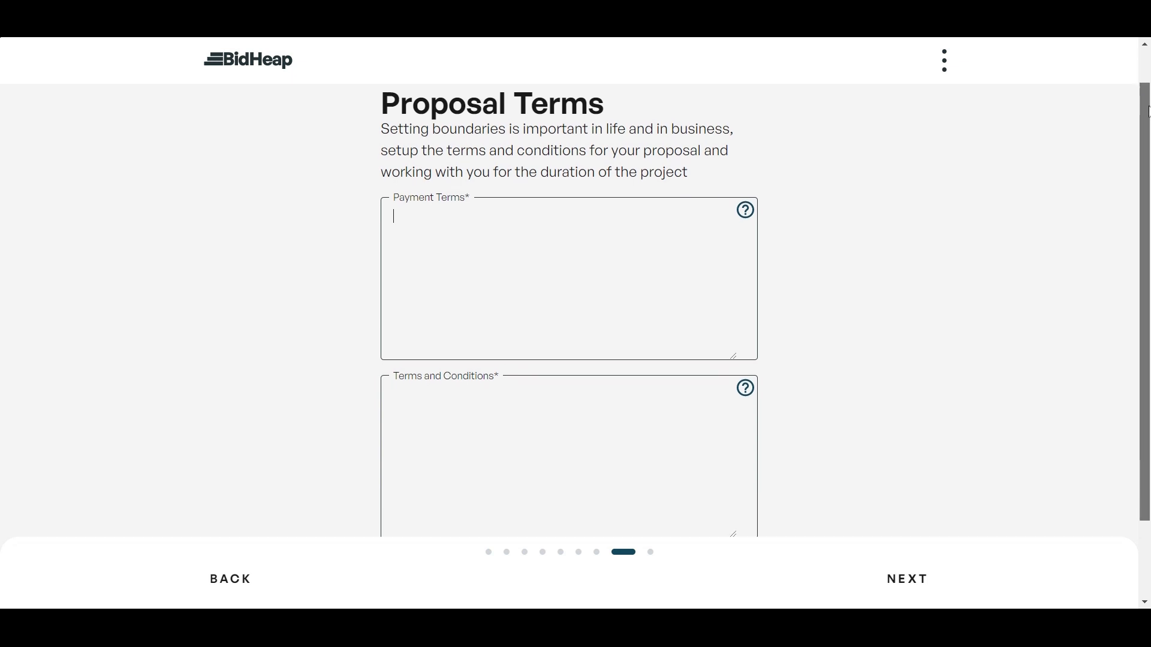
# Step: Show the Payment Terms guidance on payment dates and late penalties
pyautogui.scroll(-3)
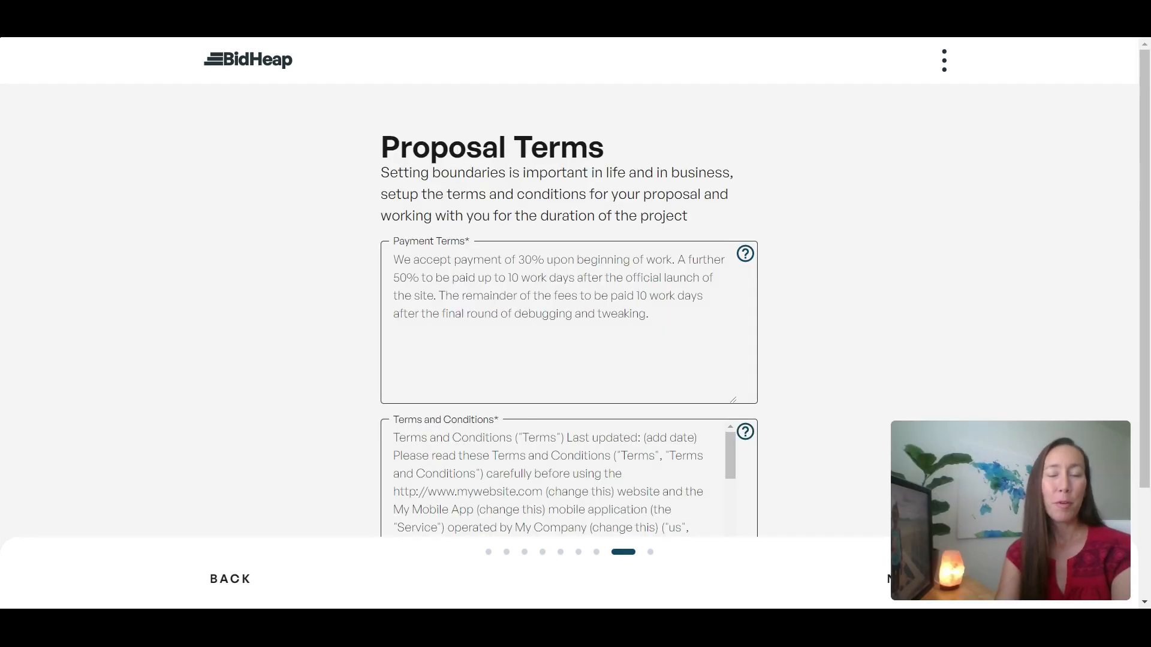
pyautogui.moveTo(265, 217)
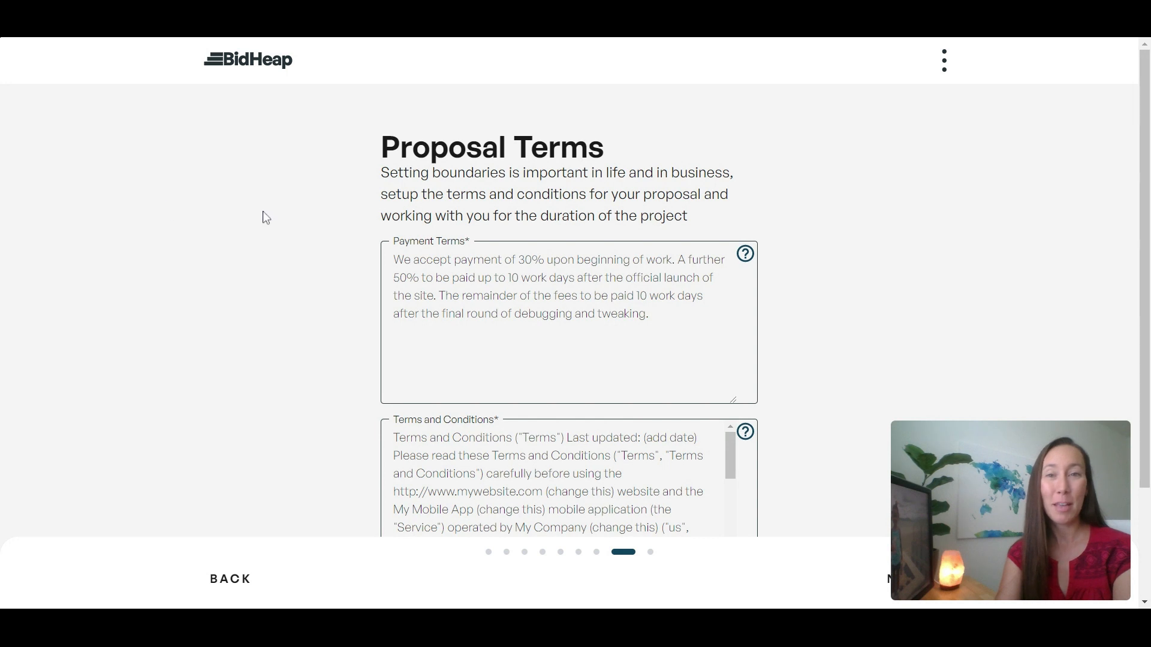
pyautogui.moveTo(748, 259)
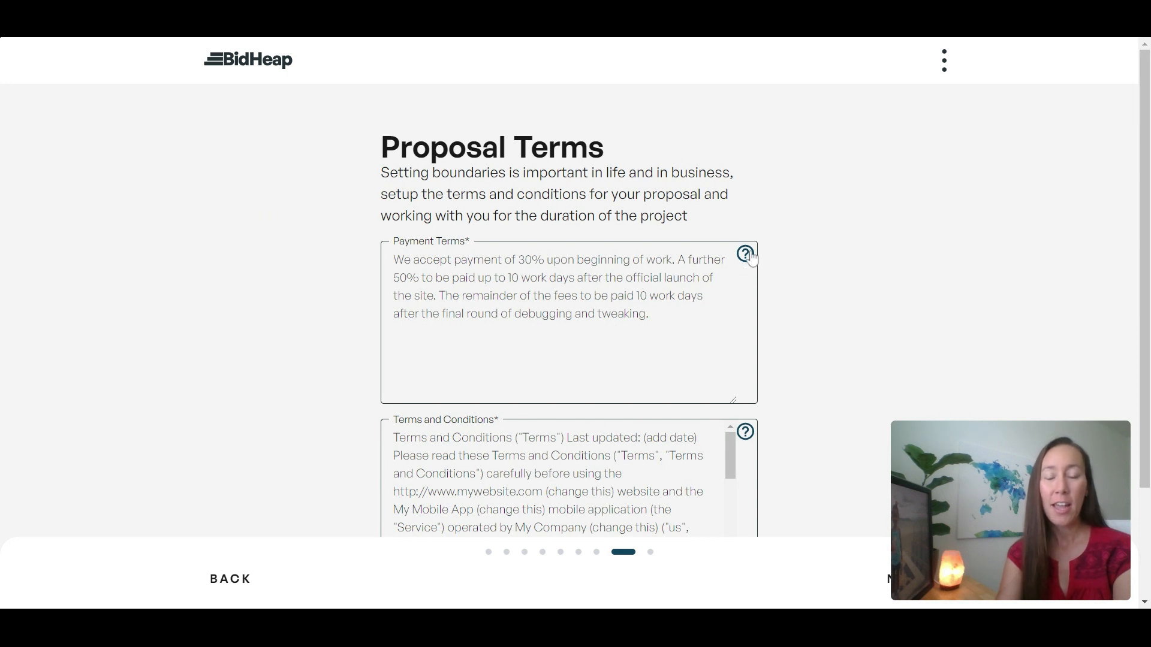
pyautogui.click(745, 253)
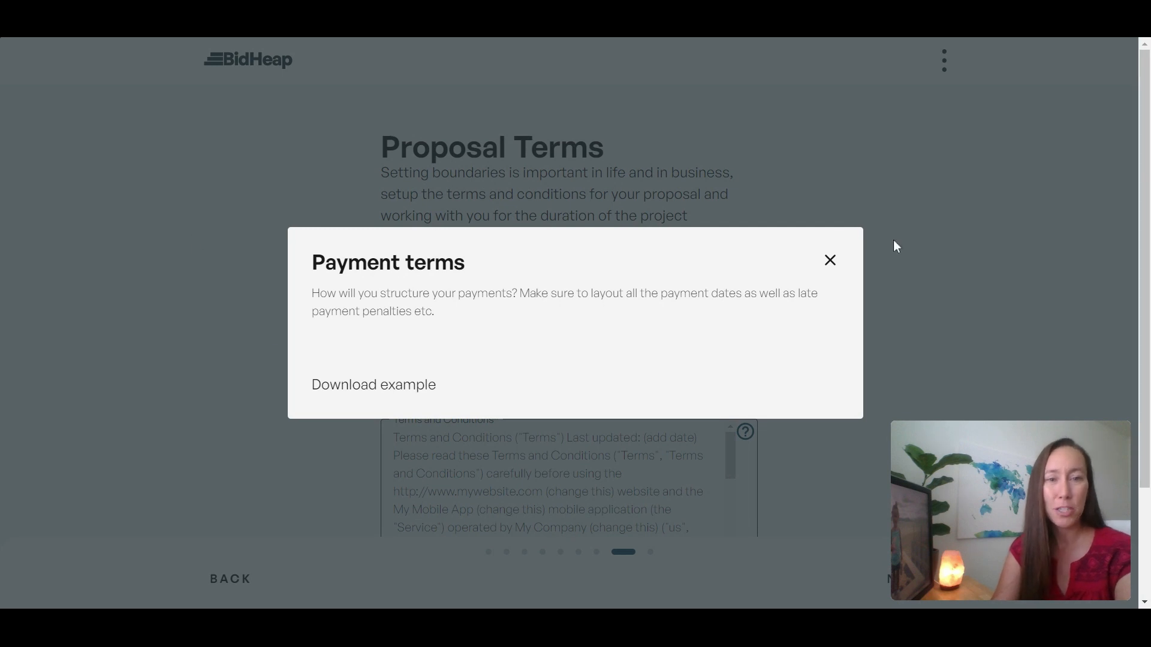
# Step: Dismiss the payment terms guidance and download the finished proposal as the Modern template
pyautogui.click(829, 259)
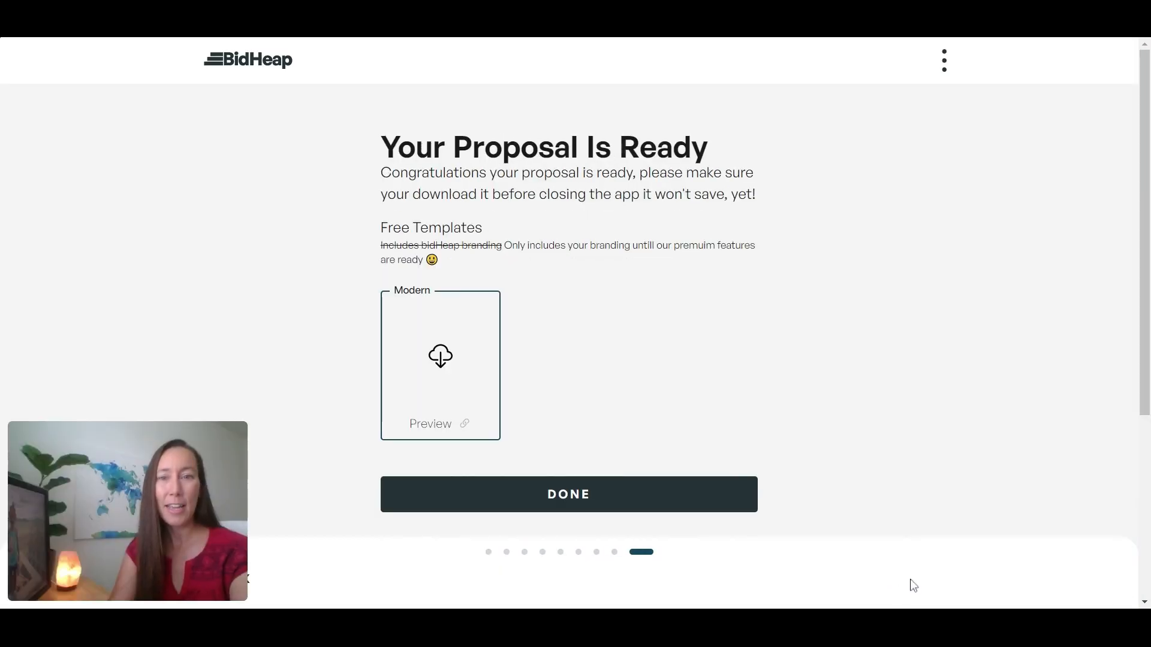
pyautogui.moveTo(907, 279)
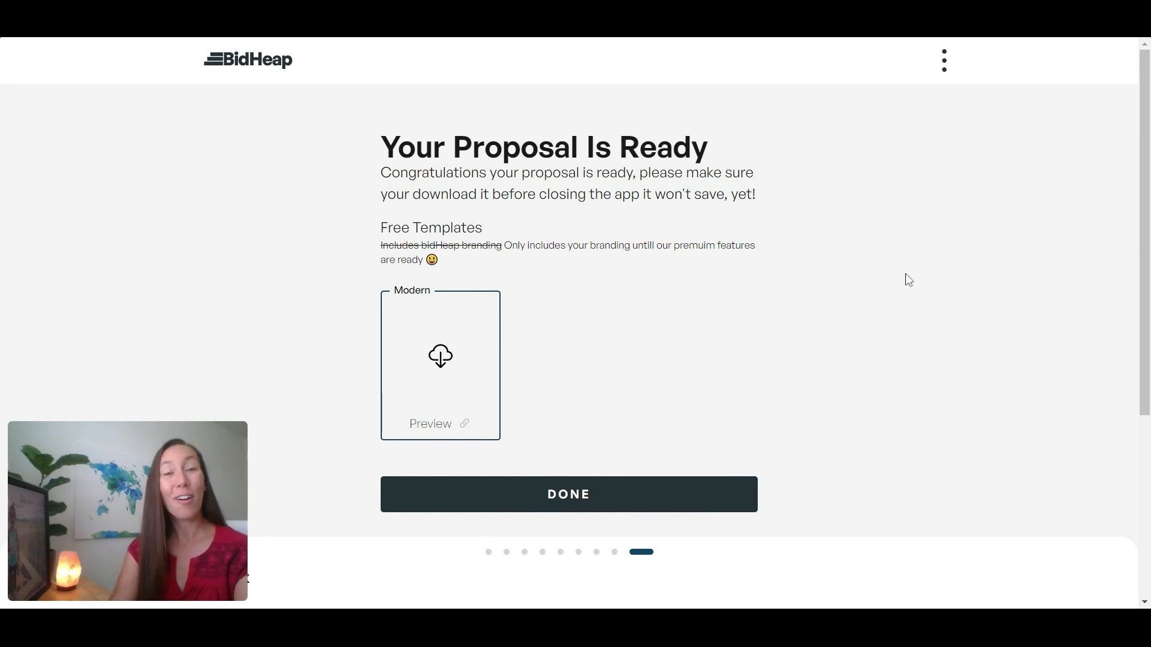
pyautogui.moveTo(758, 212)
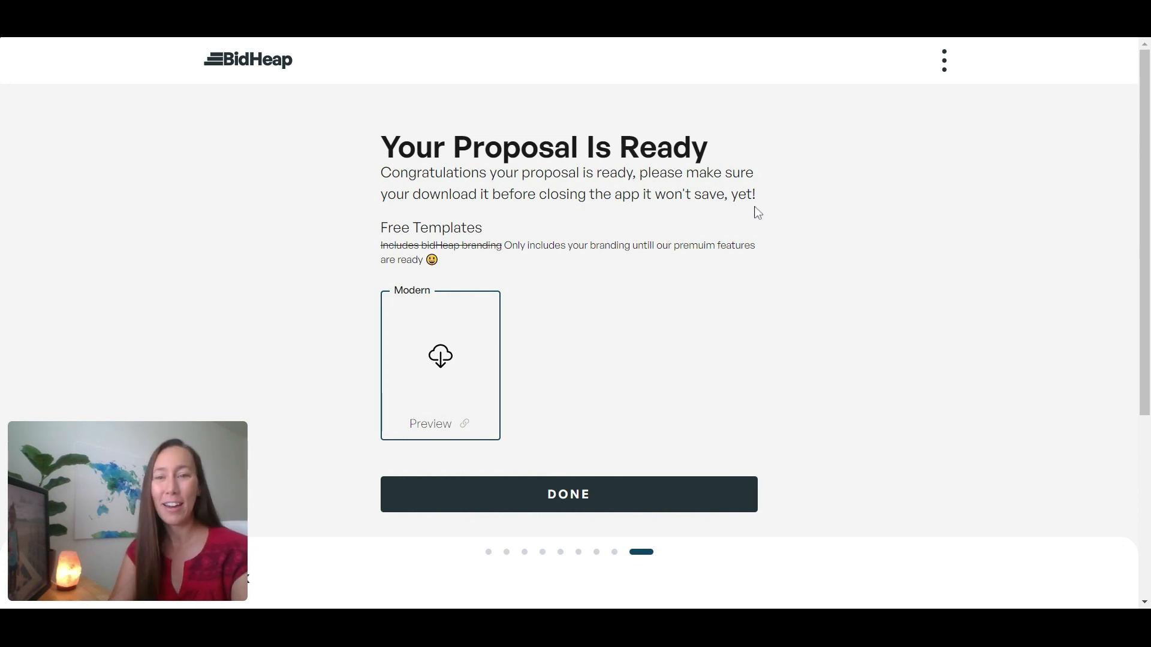
pyautogui.moveTo(441, 377)
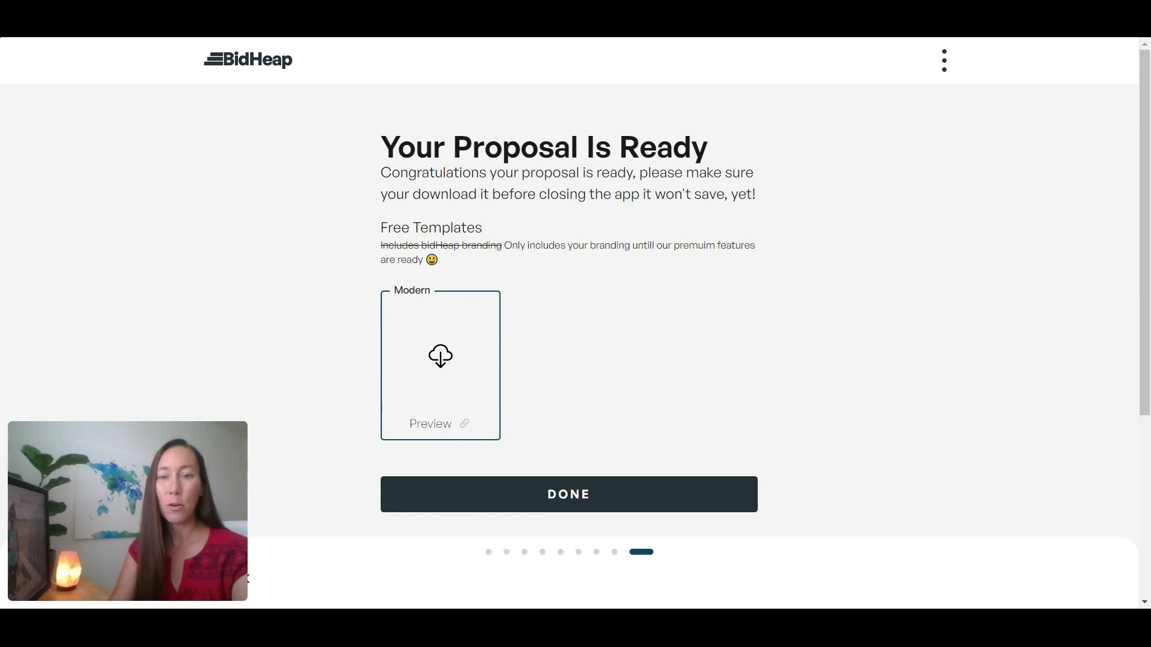
pyautogui.moveTo(466, 426)
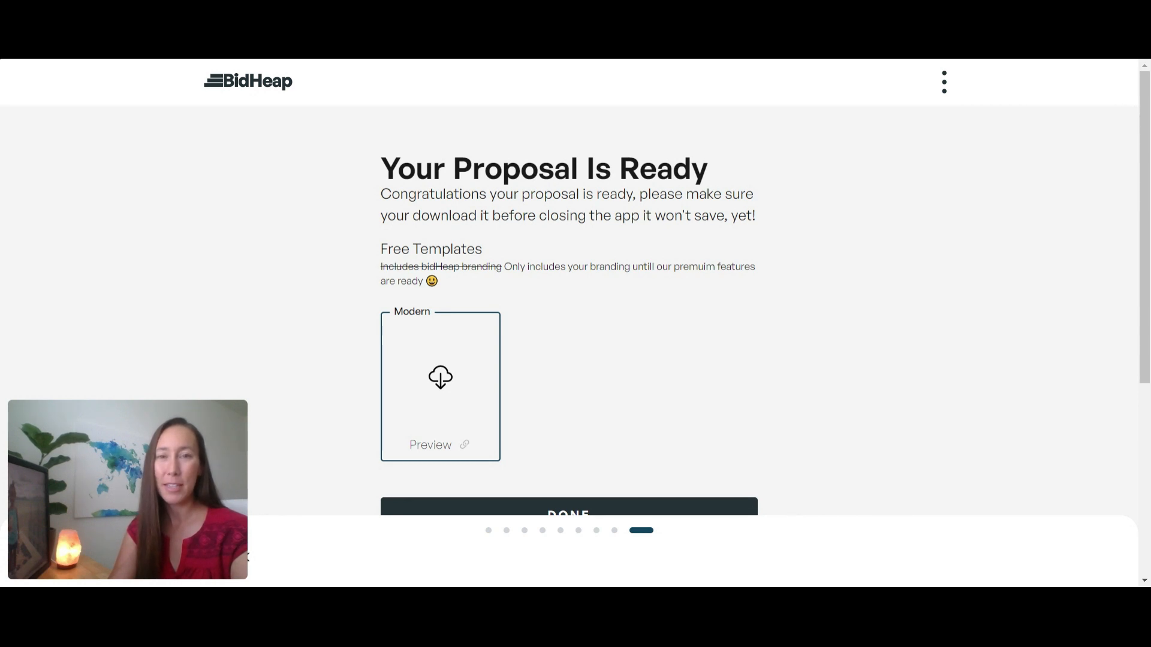
pyautogui.click(440, 377)
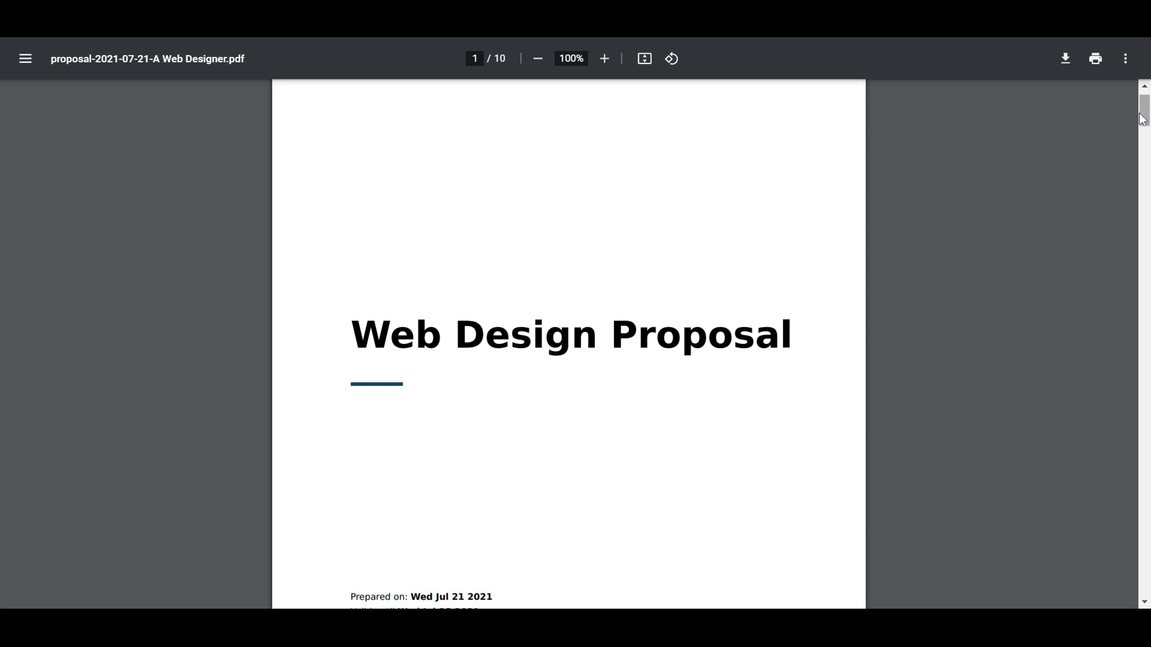
# Step: Scroll through the ten-page Web Design Proposal PDF to the Agree and Sign page
pyautogui.scroll(-3)
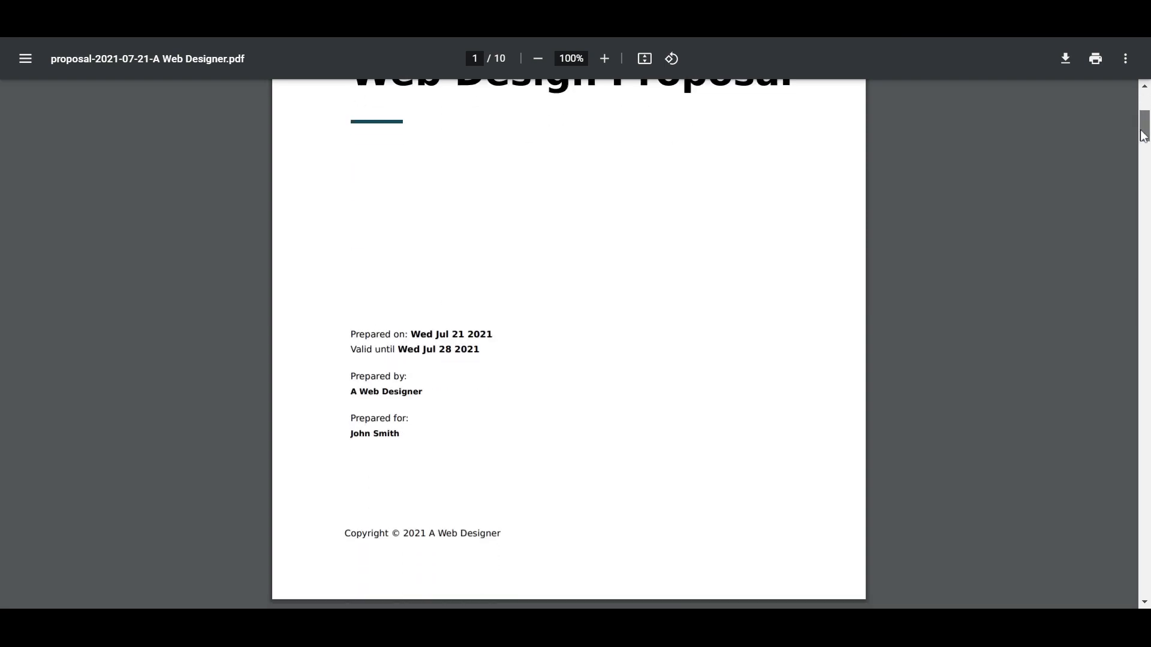
pyautogui.scroll(-3)
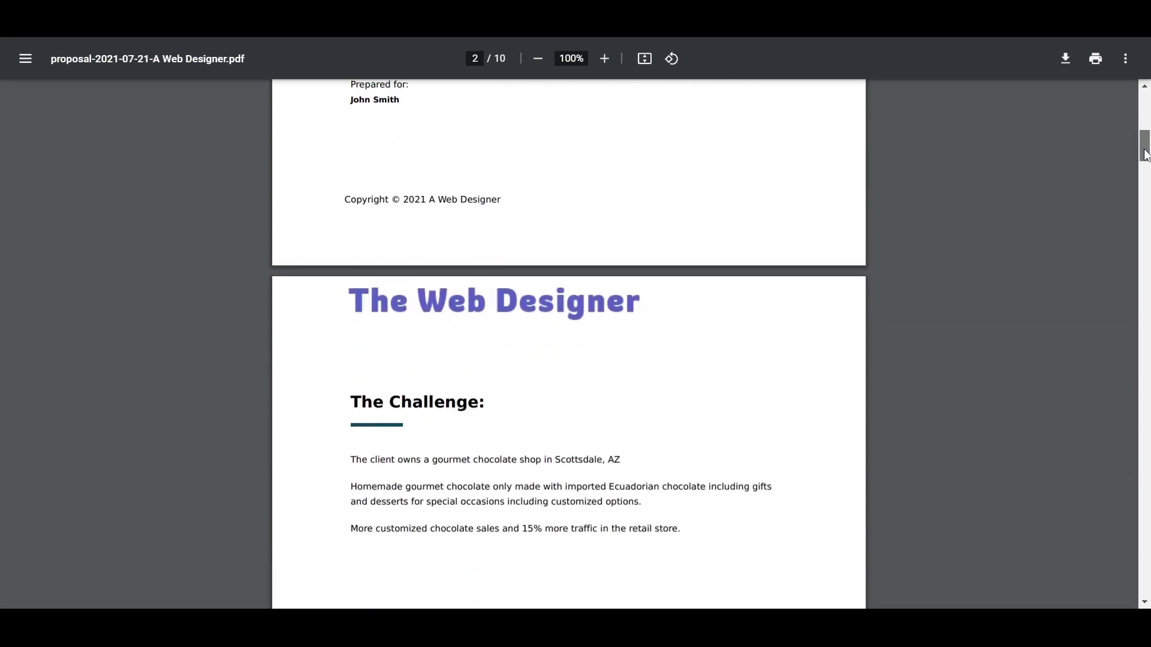
pyautogui.scroll(-3)
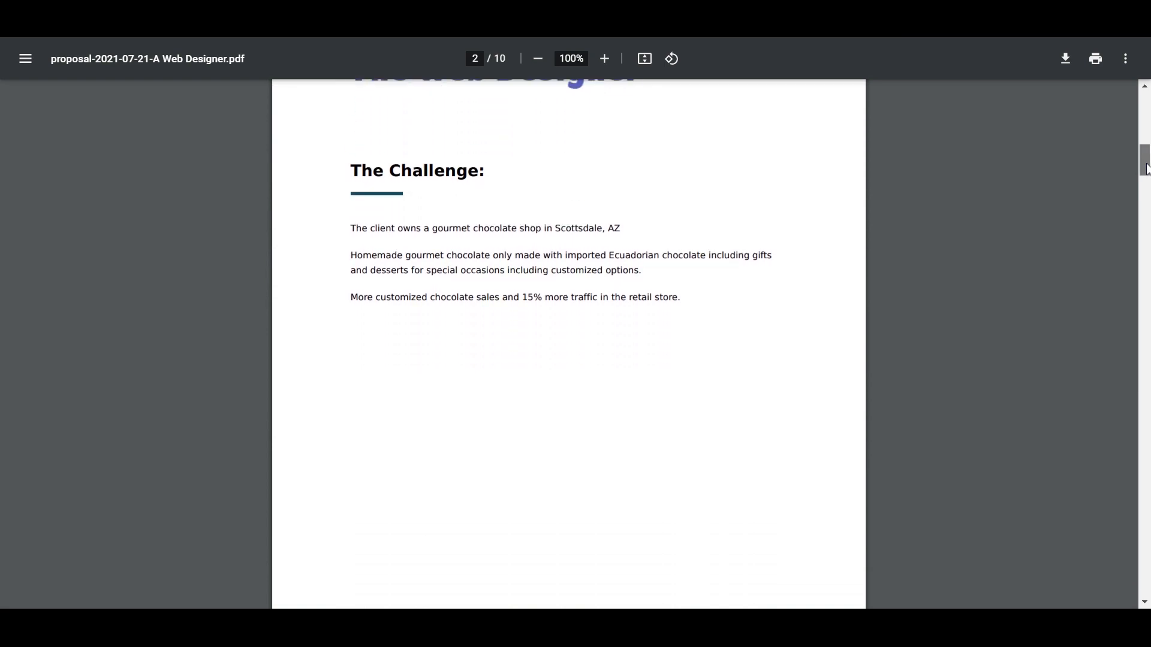
pyautogui.scroll(-3)
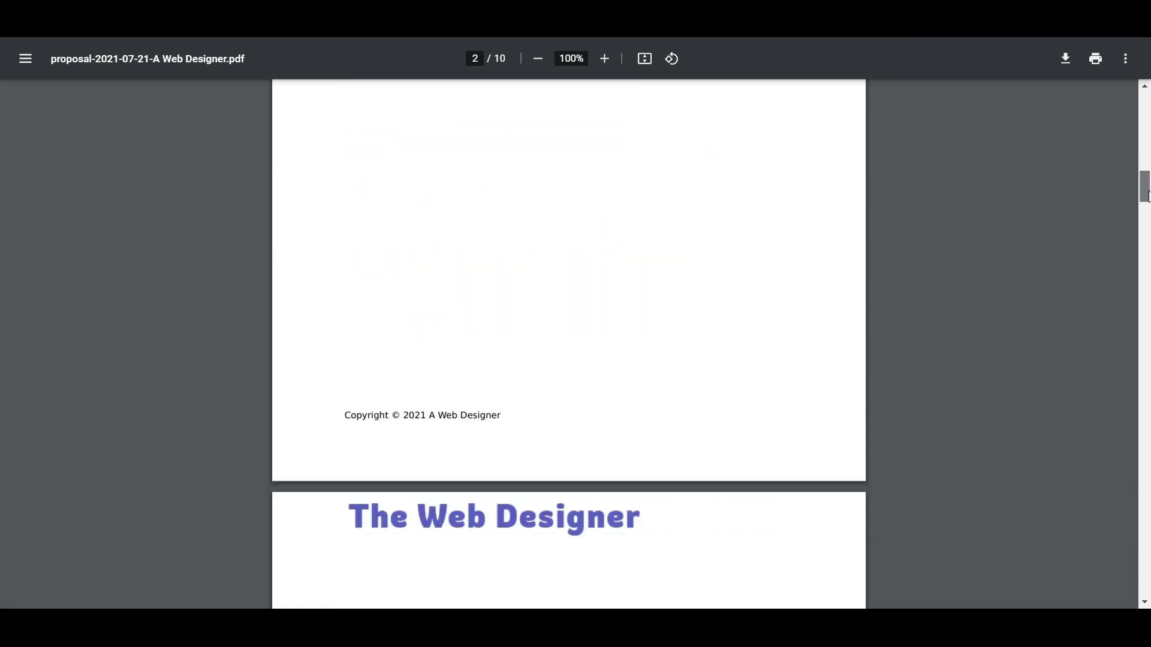
pyautogui.scroll(-3)
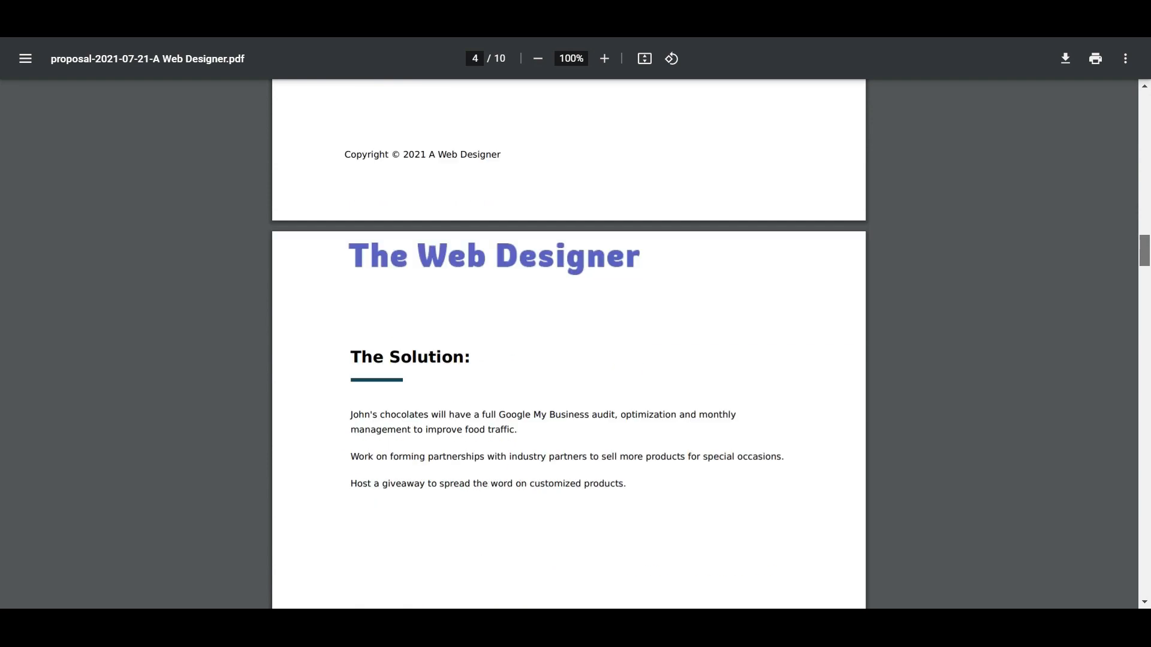
pyautogui.scroll(-3)
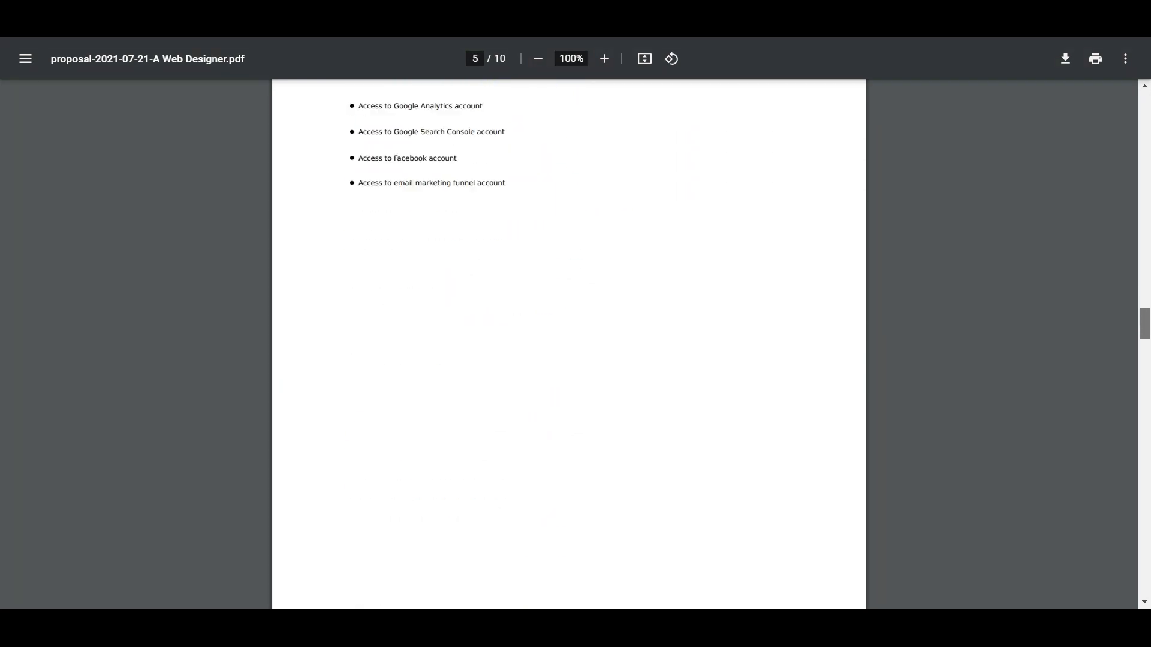
pyautogui.scroll(-3)
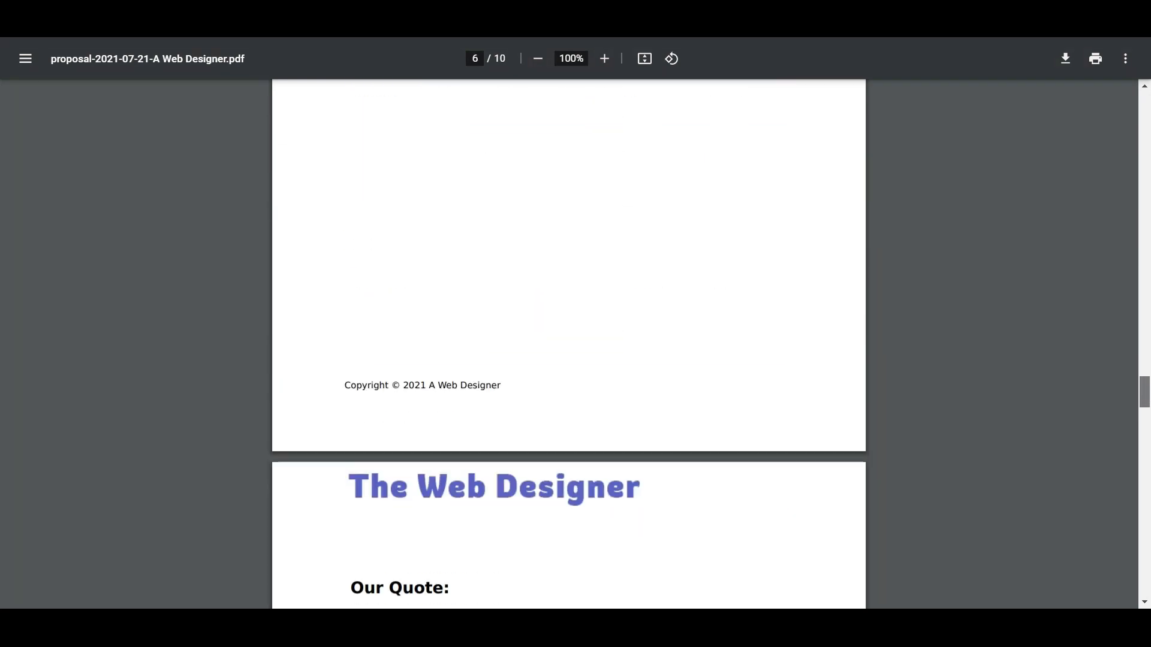
pyautogui.scroll(-3)
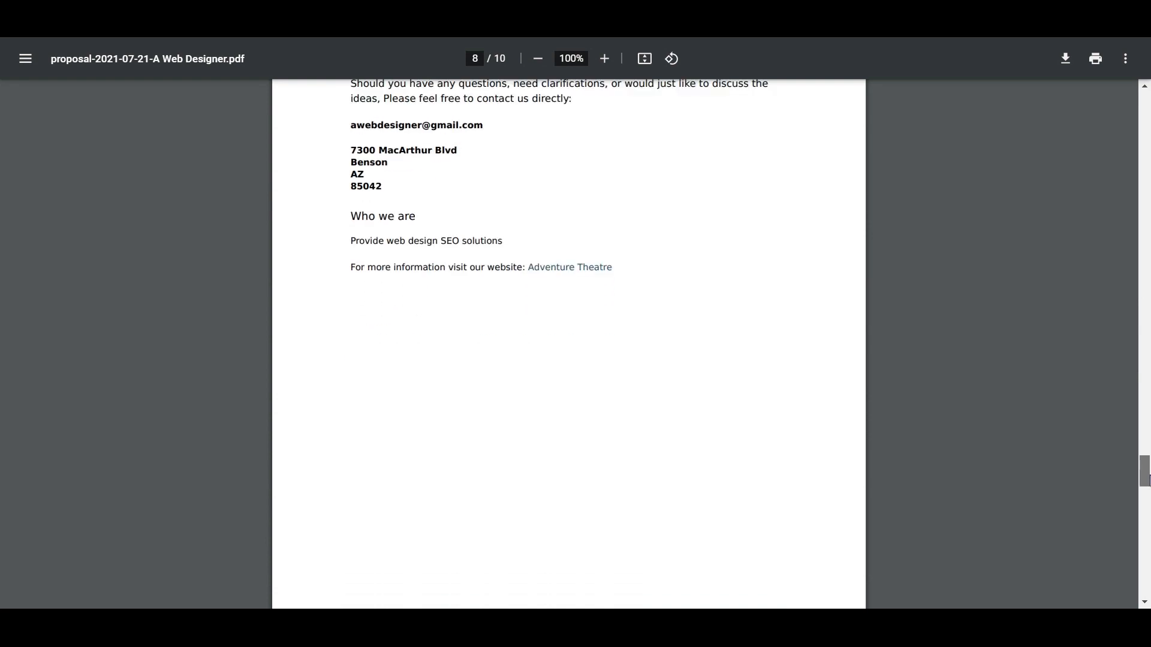
pyautogui.scroll(-3)
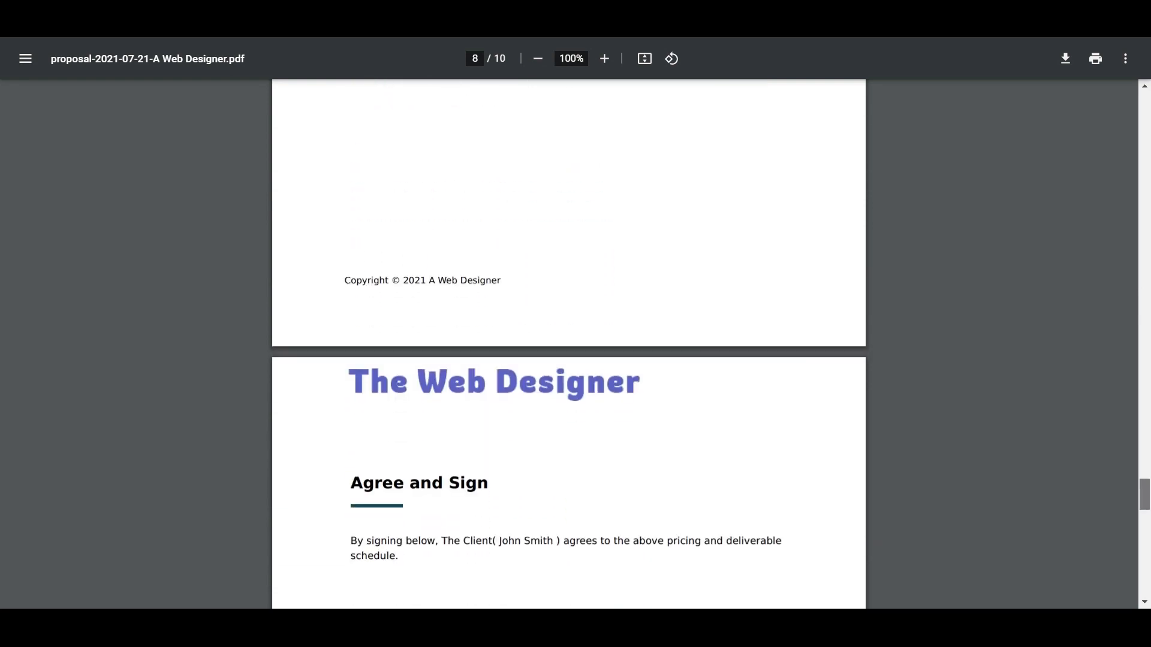
pyautogui.scroll(-3)
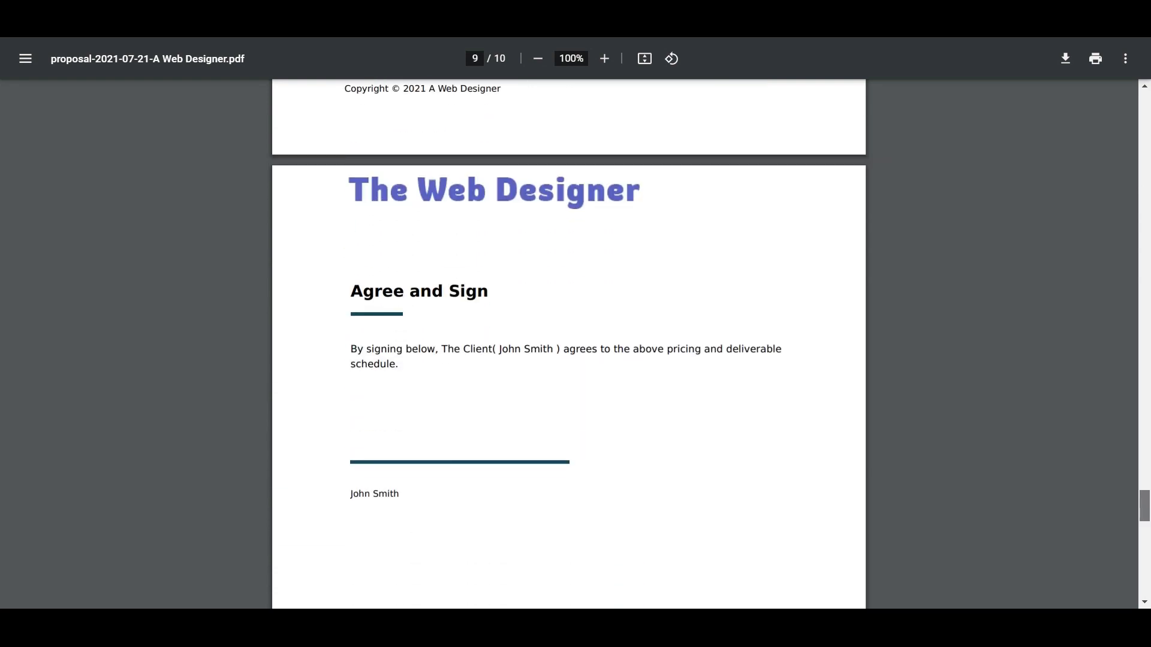
pyautogui.scroll(-3)
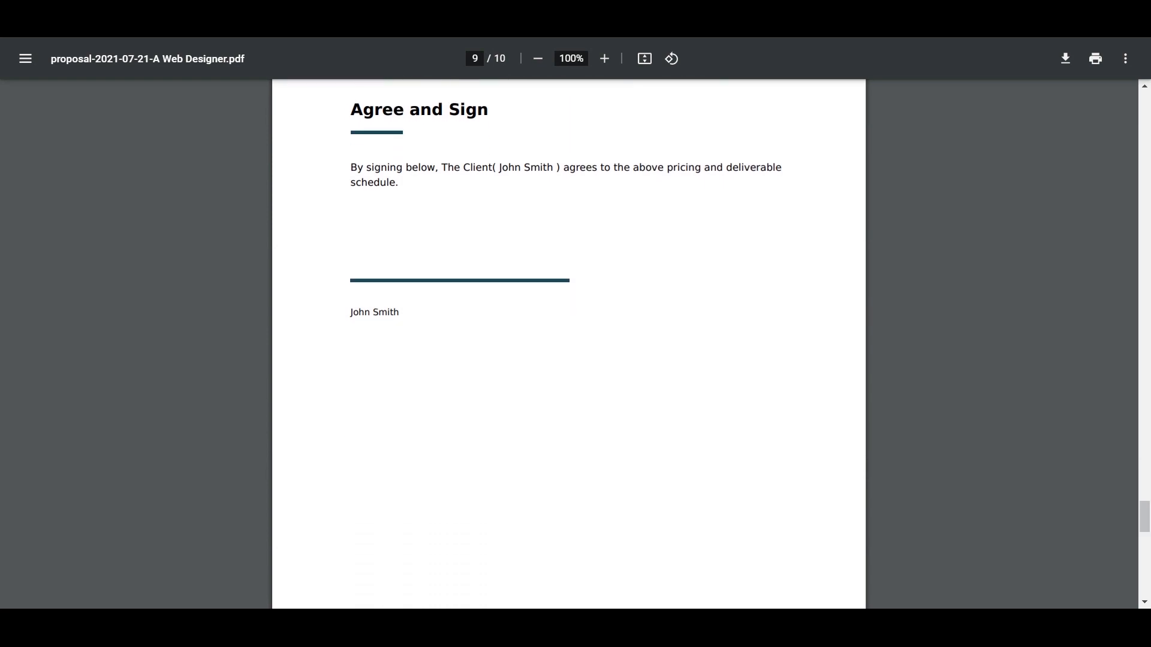